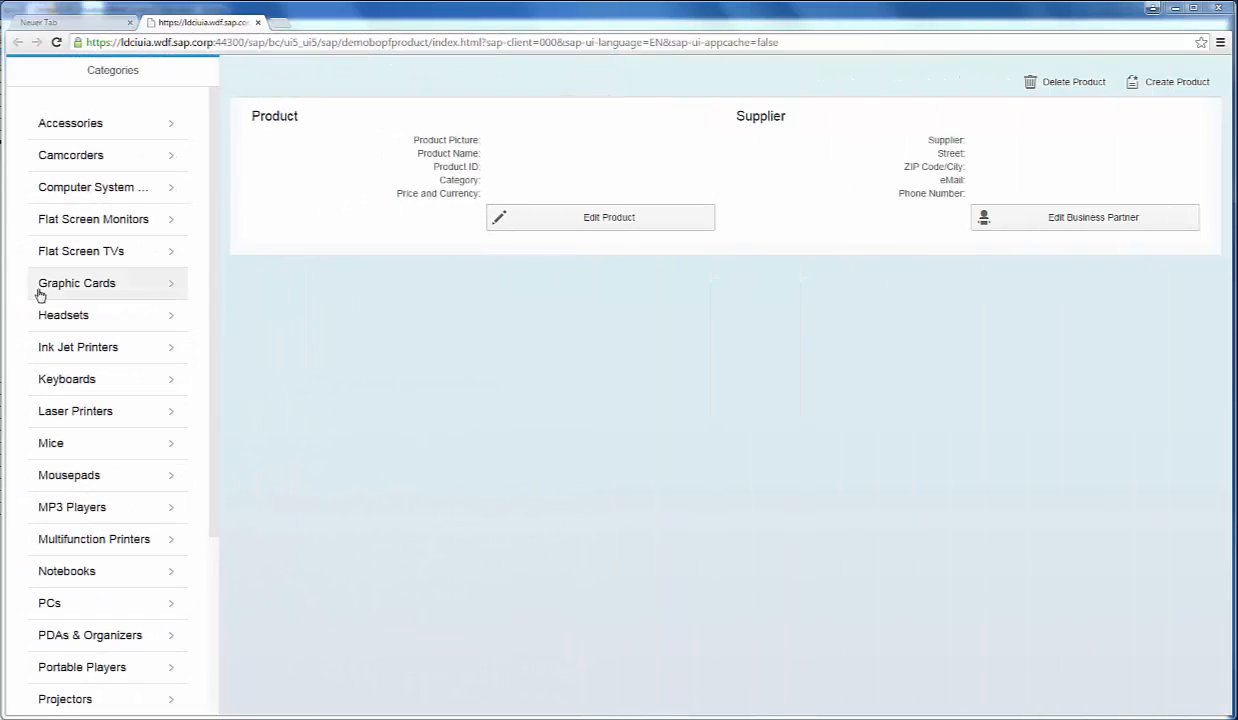
- Edit graphic card HT-1073: price 139.00 EUR, name 'Hurricane GX/LN - test', and save
click(76, 283)
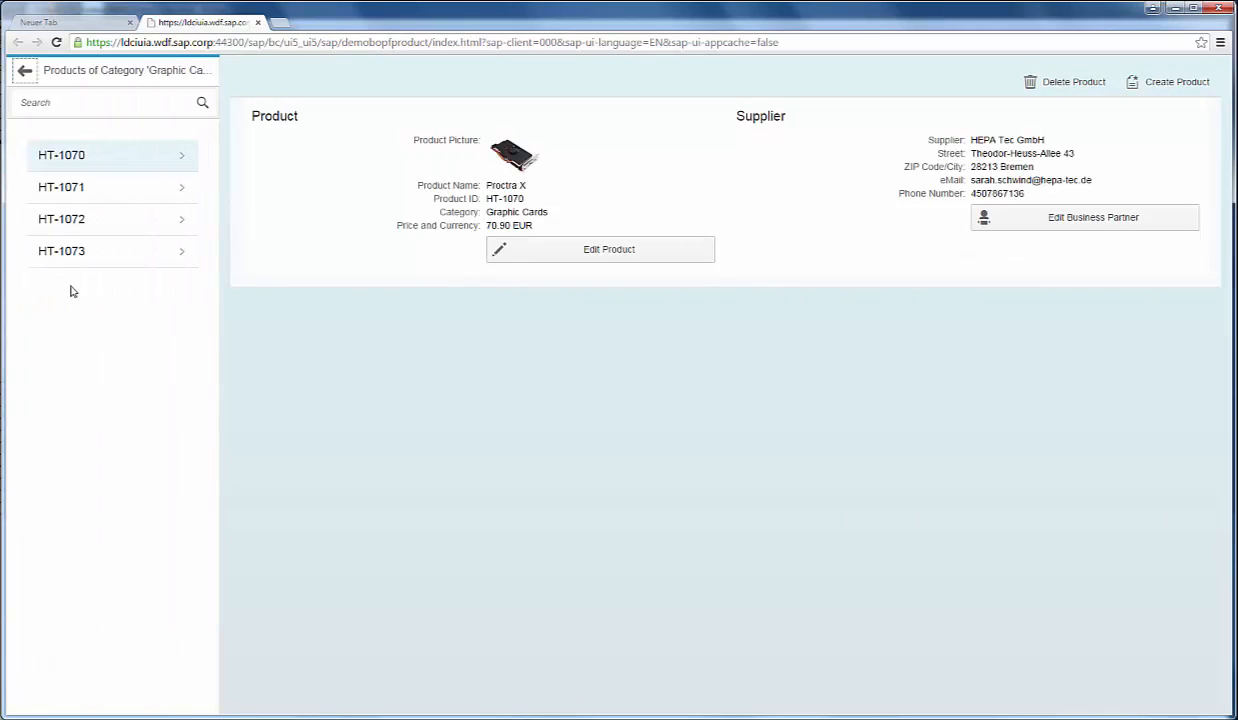
click(61, 251)
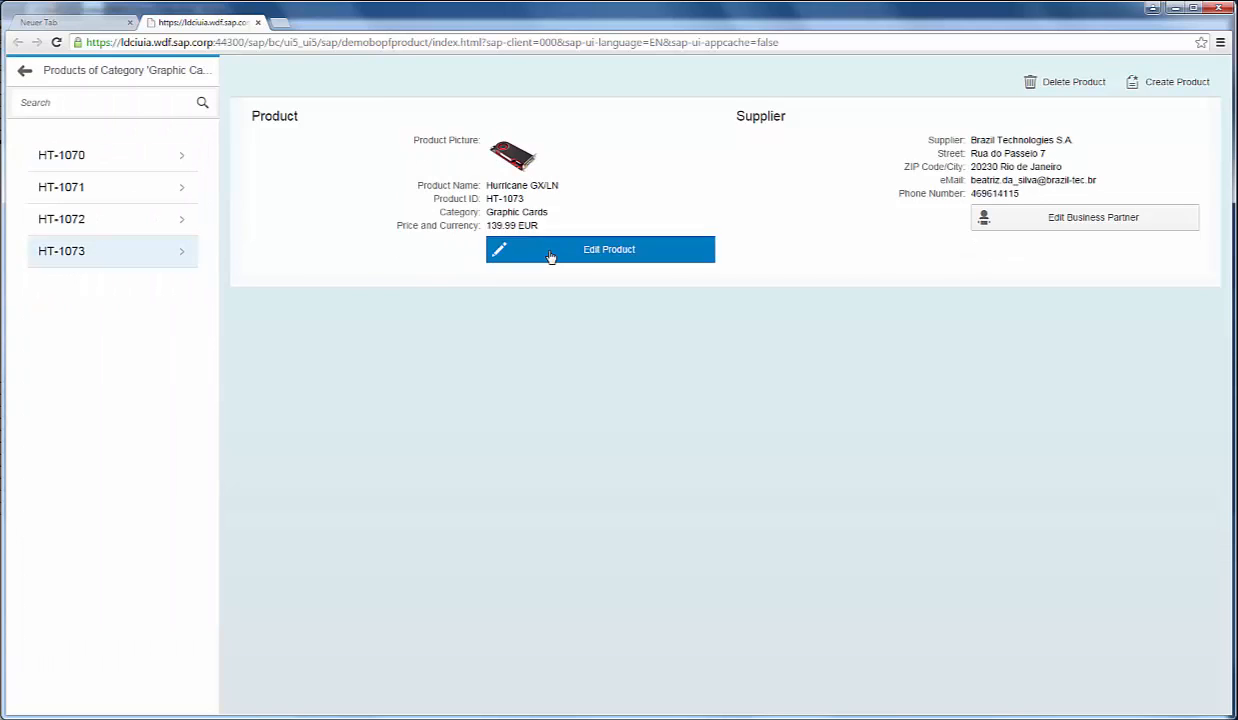
click(600, 249)
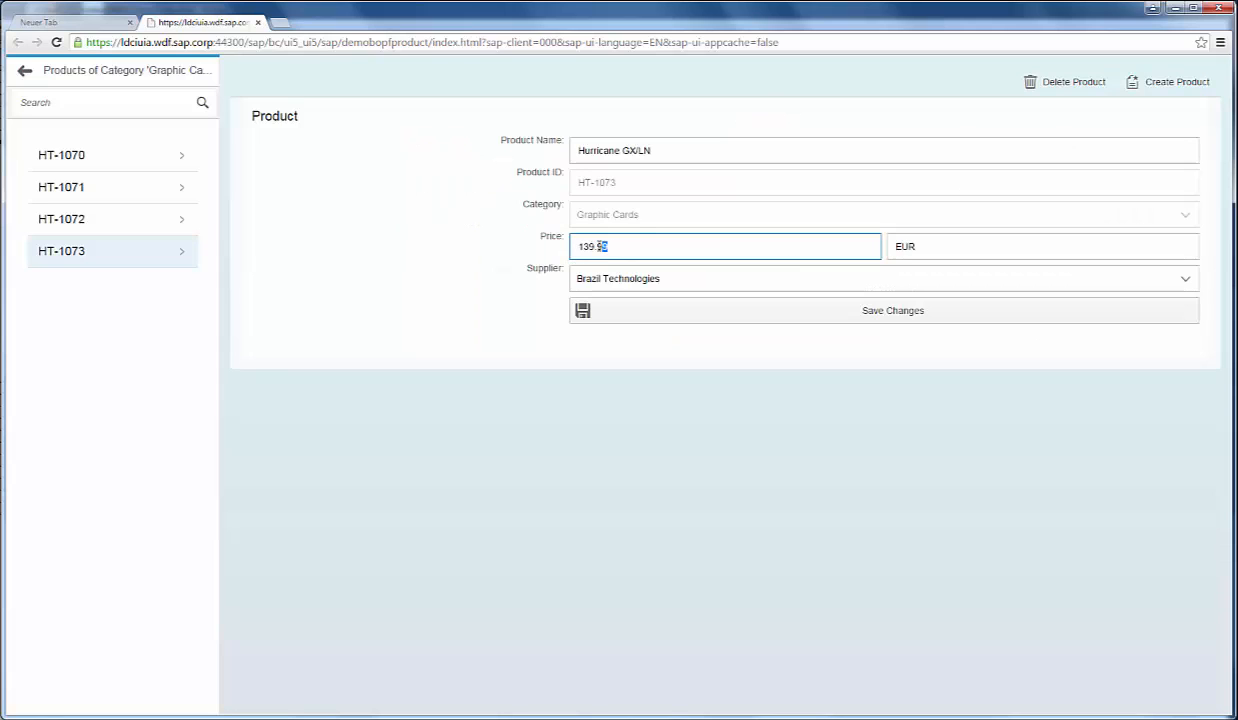
text(139.00)
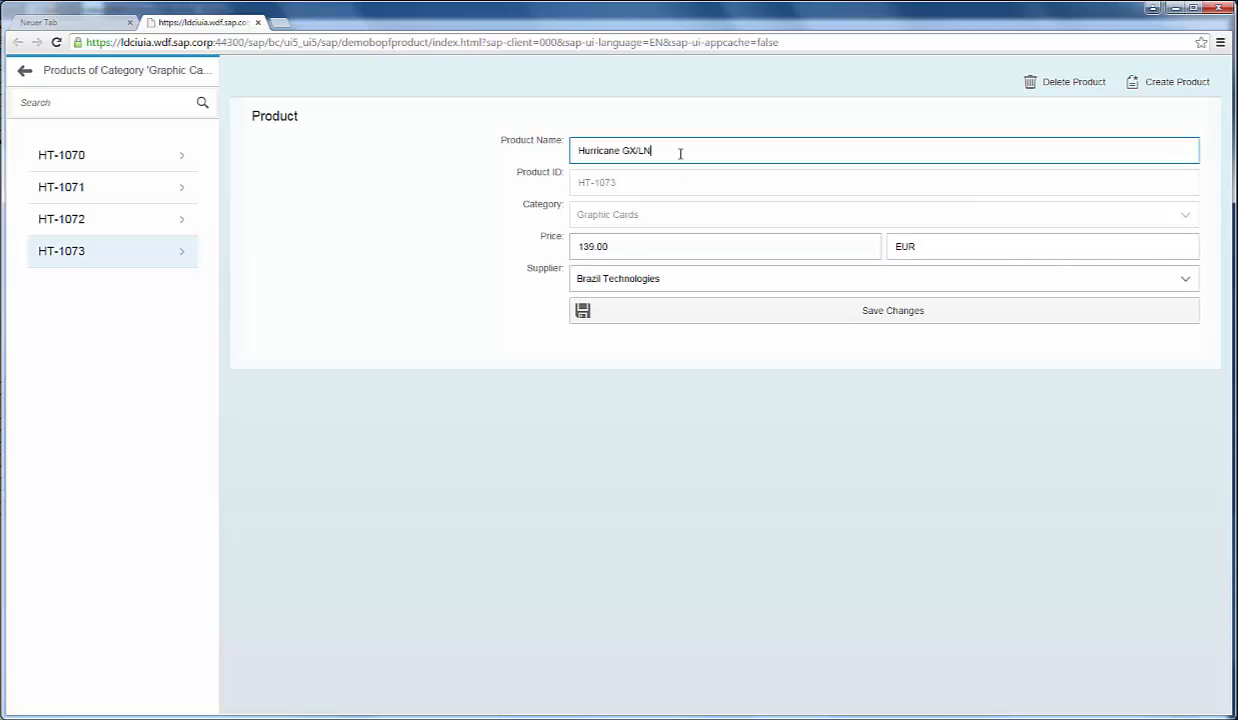
text(- t)
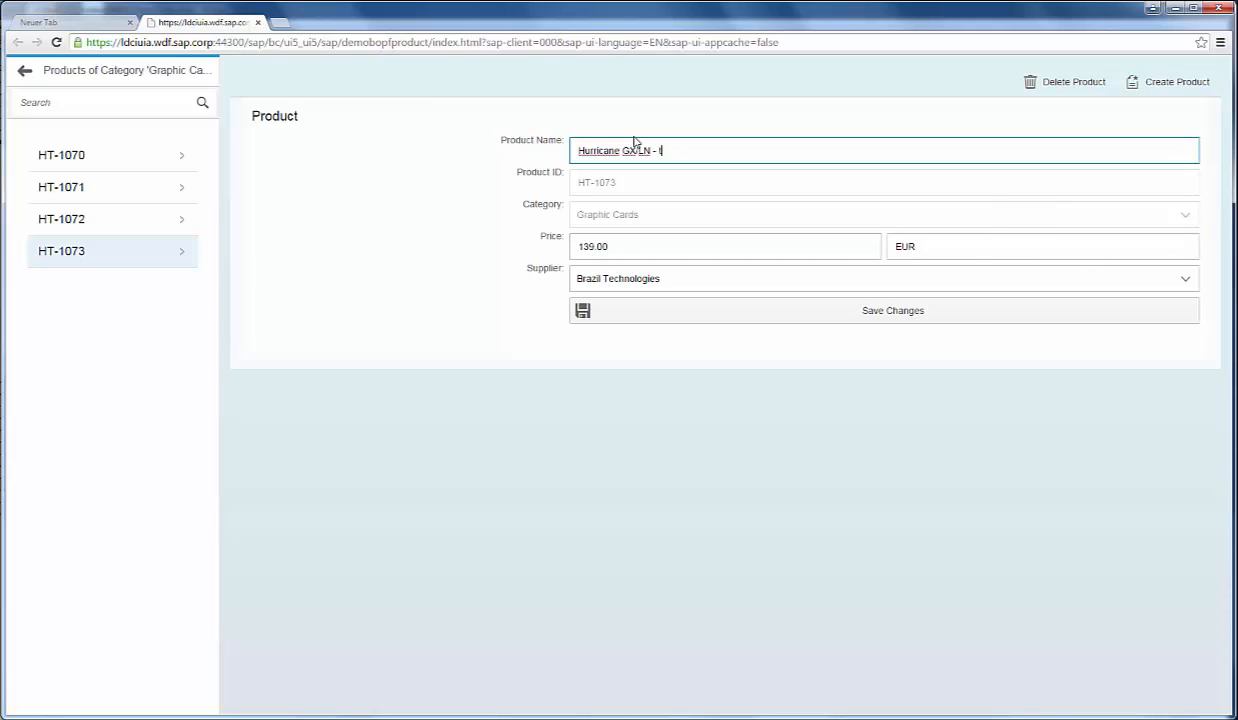
text(est)
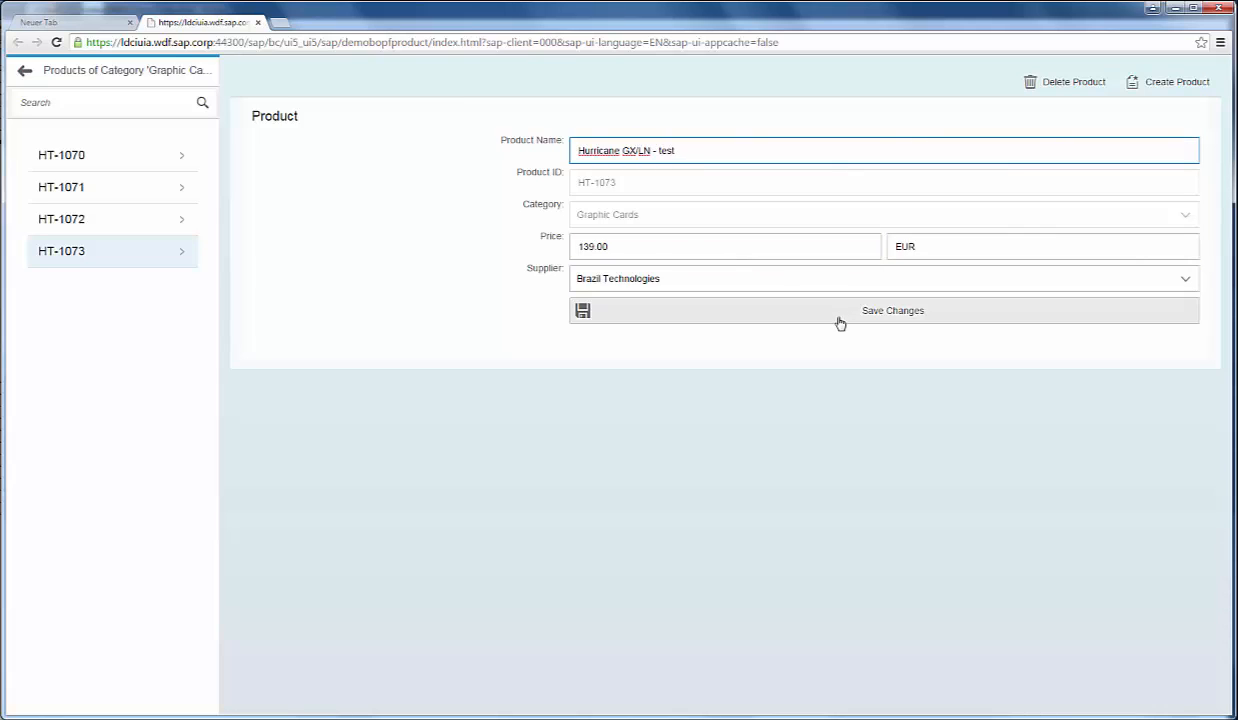
click(884, 310)
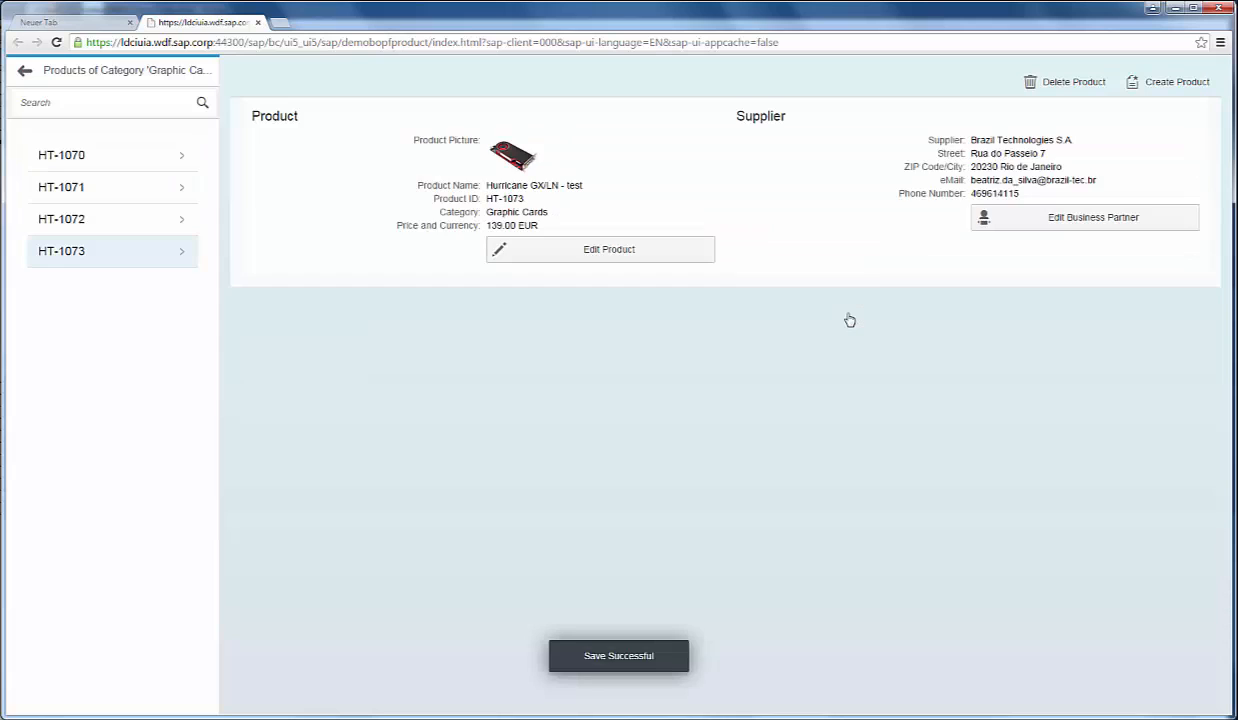
mouse_move(1033, 224)
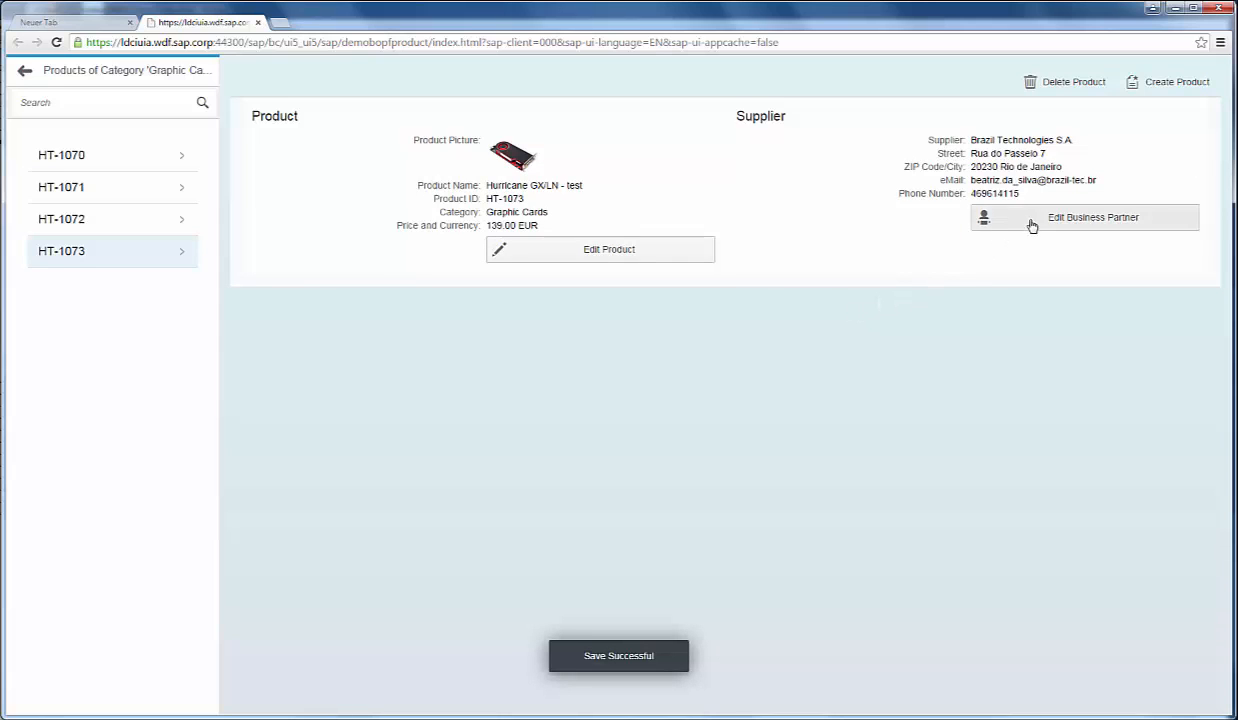
- Change Brazil Technologies' address to Rua do Passeio 10 and save the supplier
click(1092, 217)
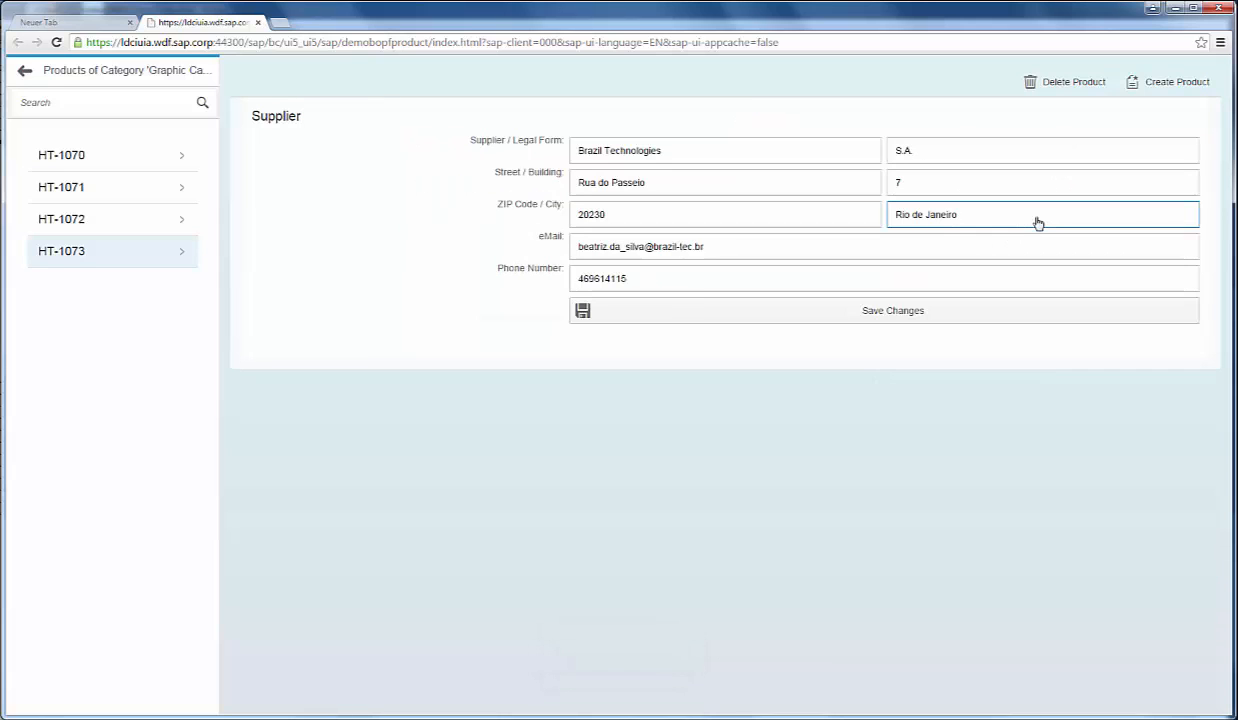
click(1040, 182)
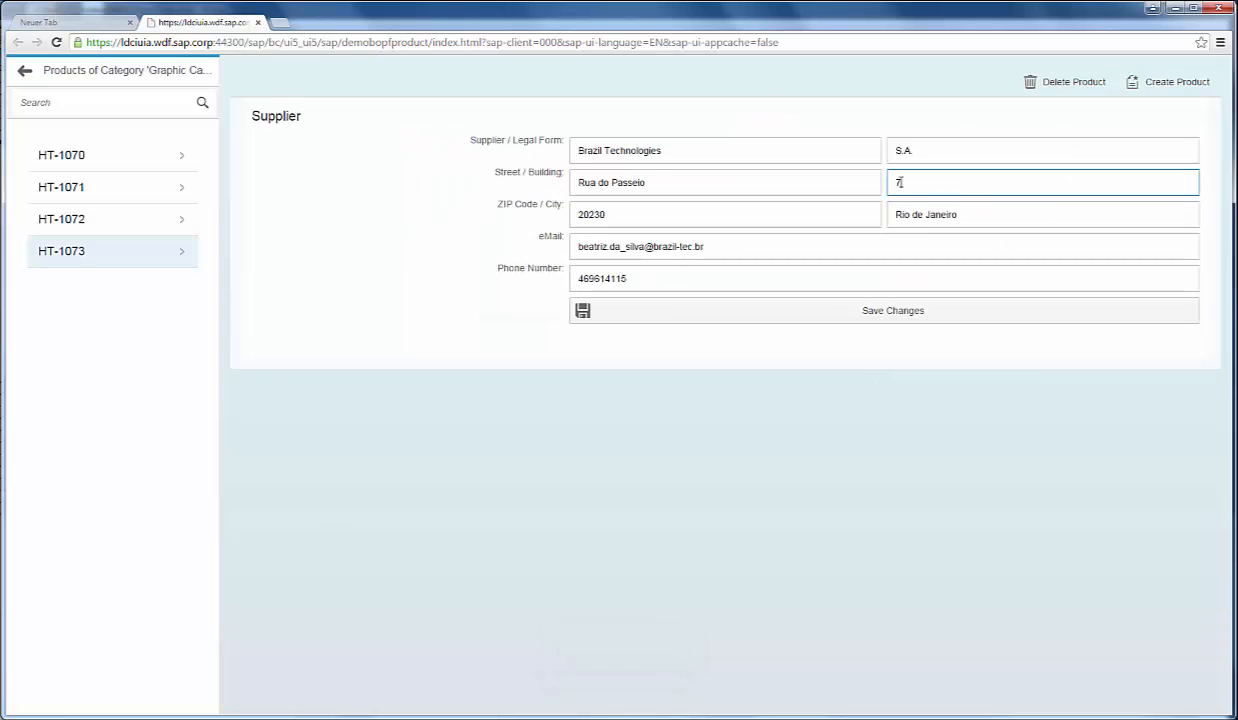
text(10)
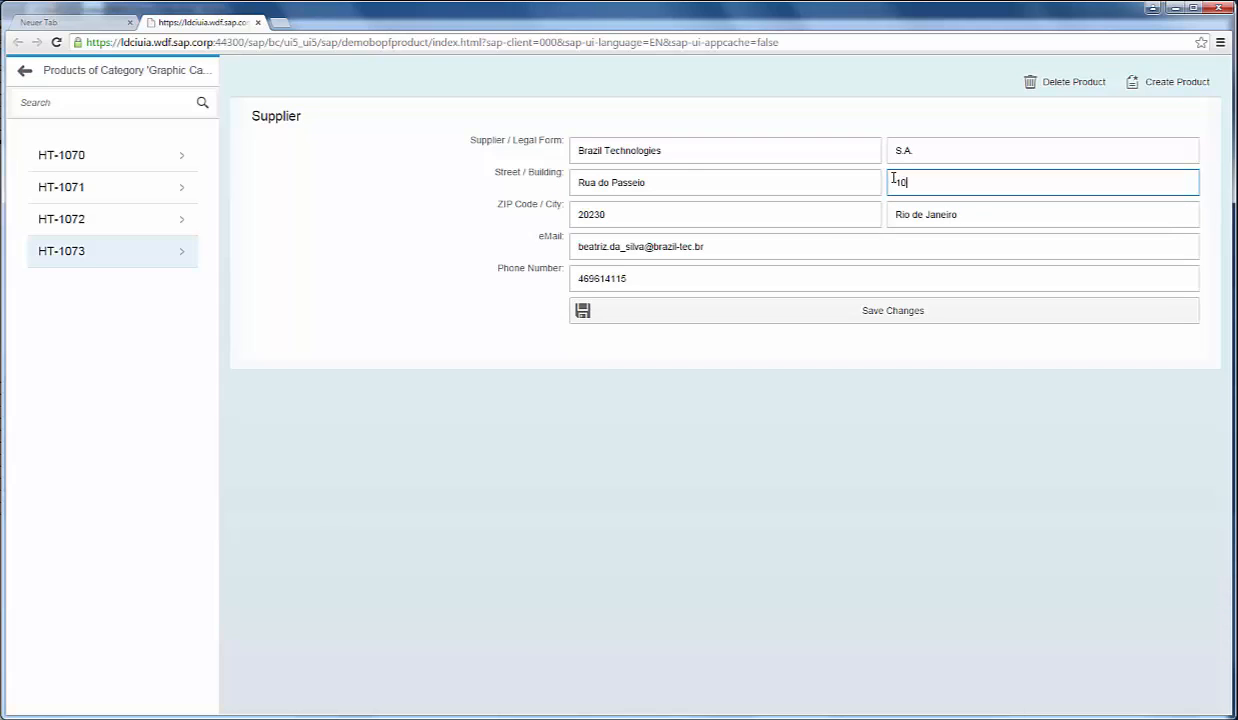
mouse_move(892, 310)
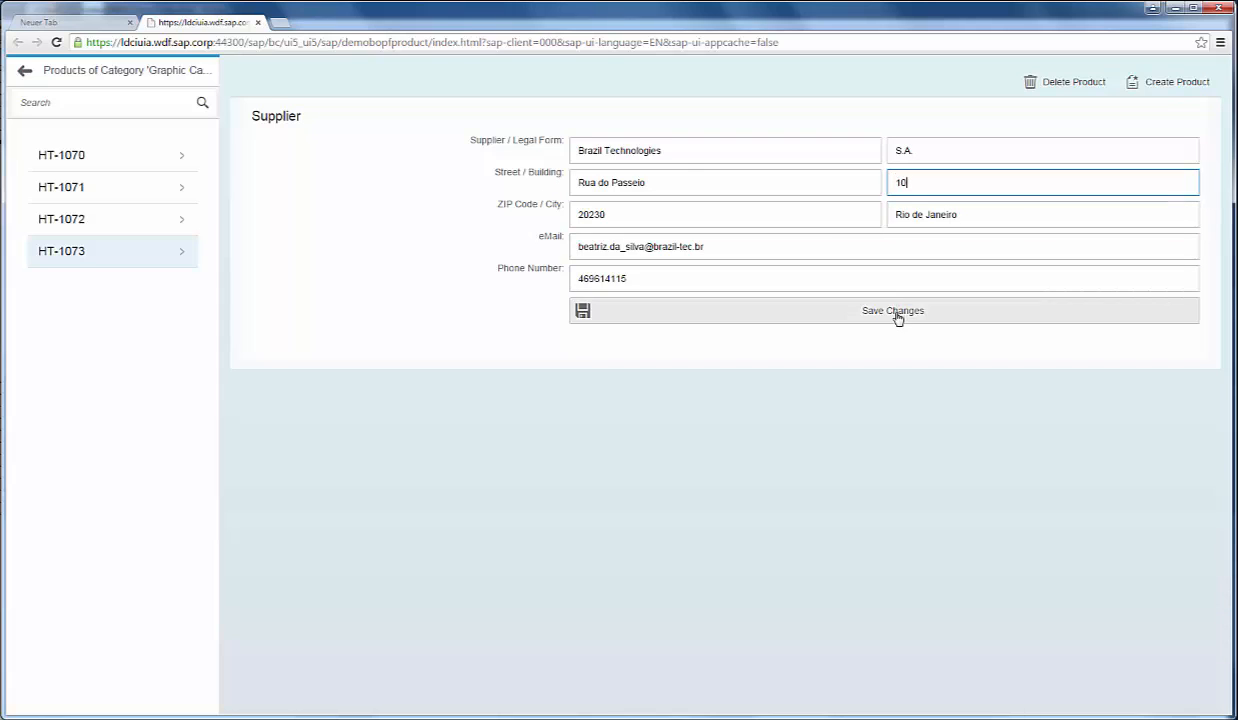
click(892, 310)
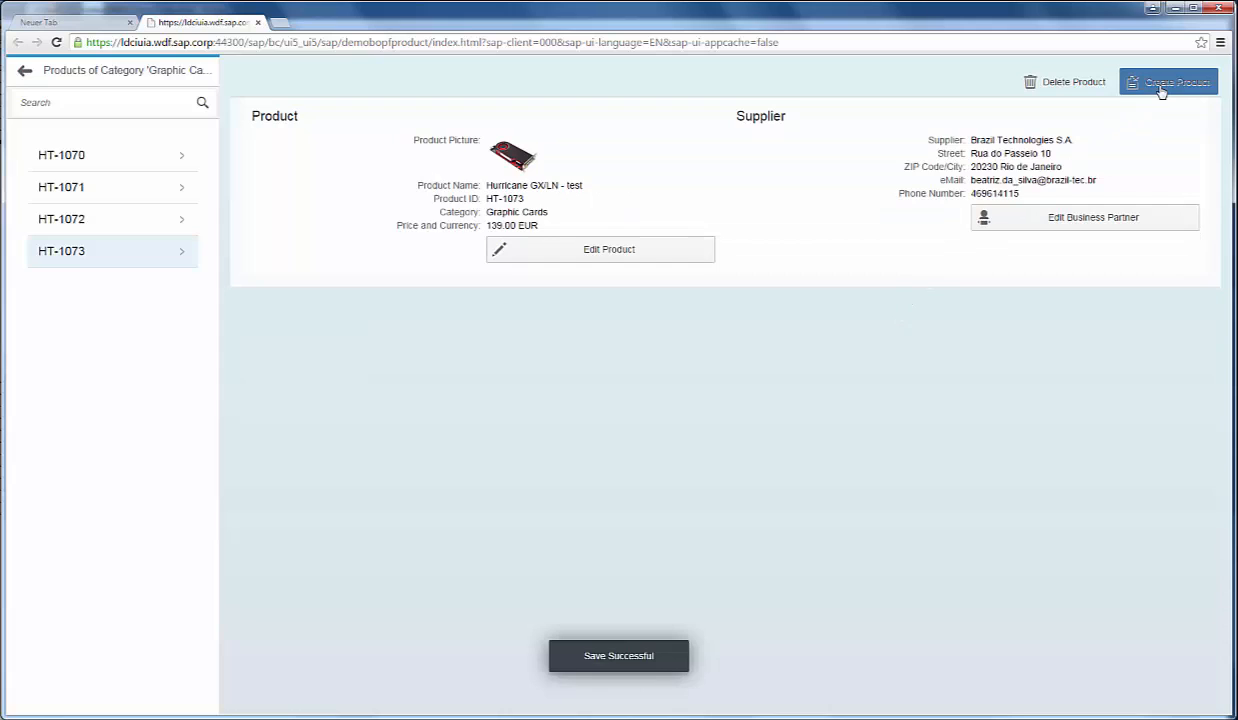
- Start a new product with ID TH-100A, price 750.00, and currency EUR
click(1168, 82)
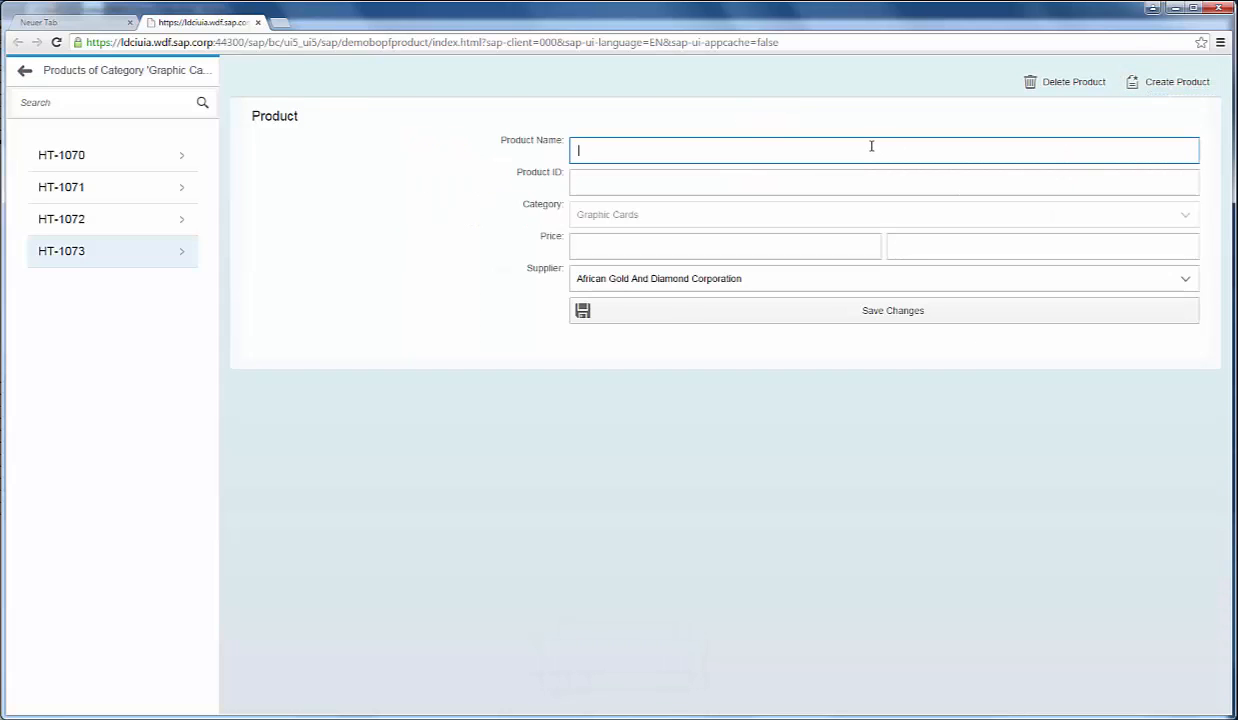
text(New Product Name)
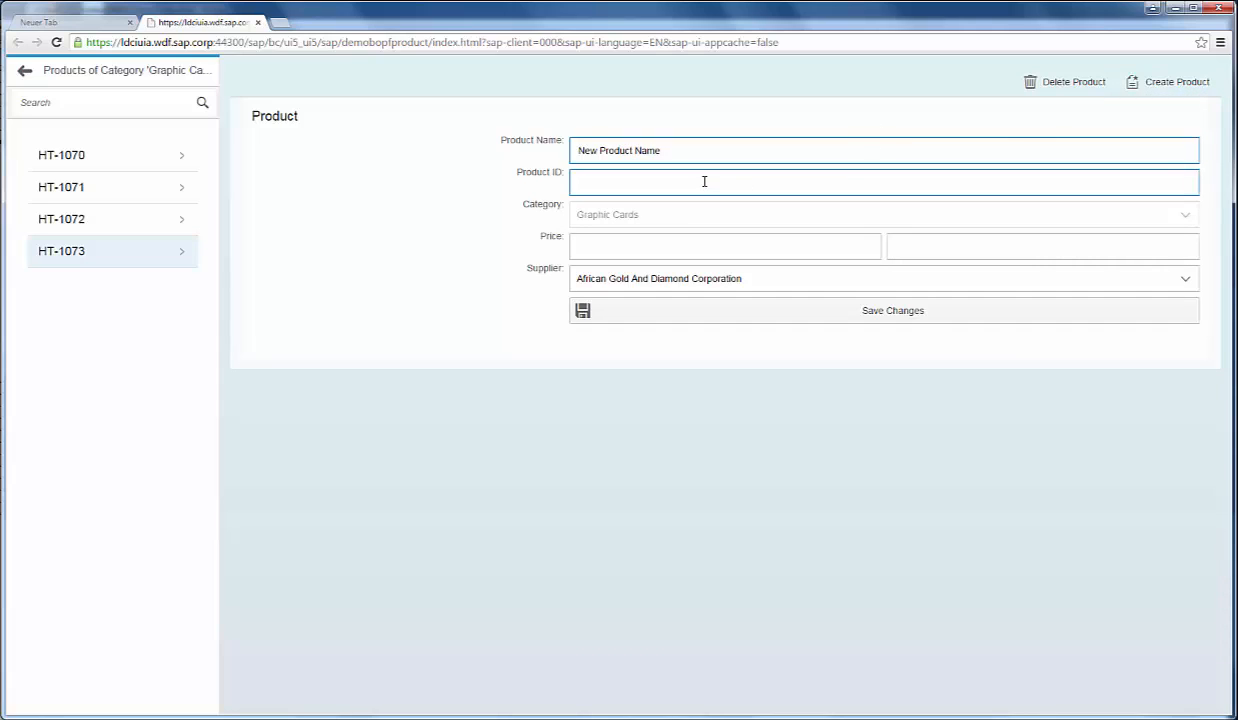
text(TH-)
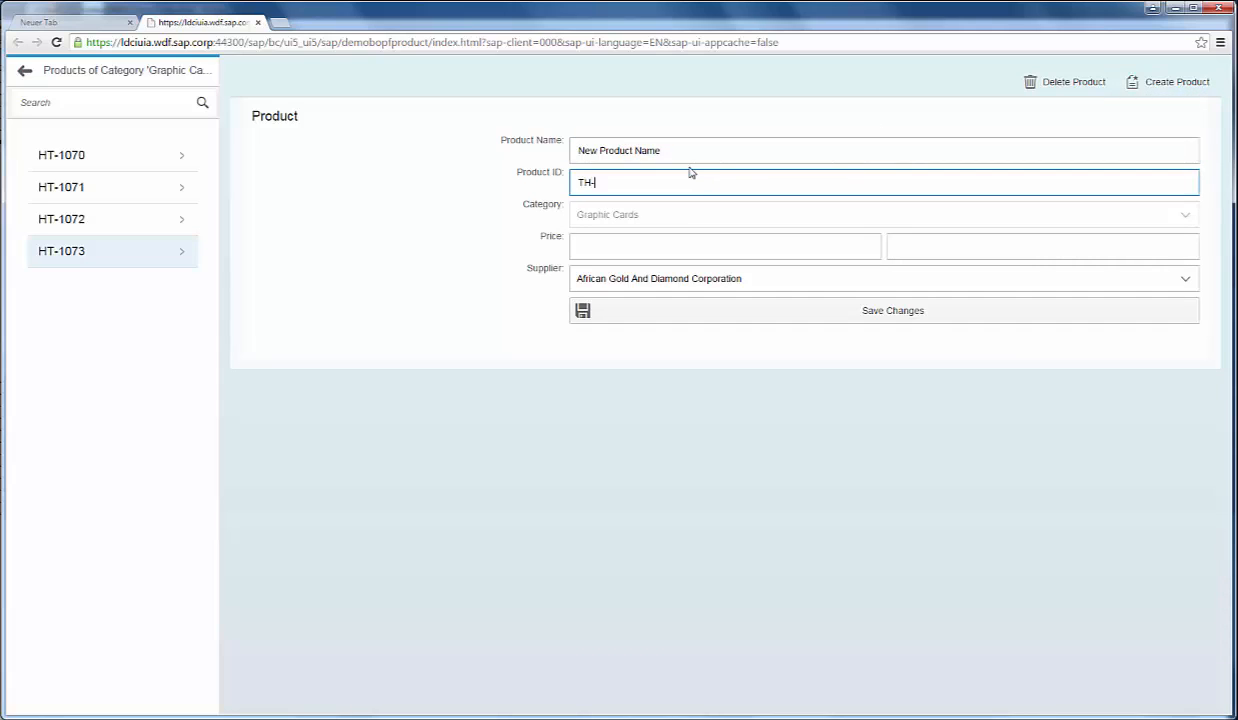
text(100)
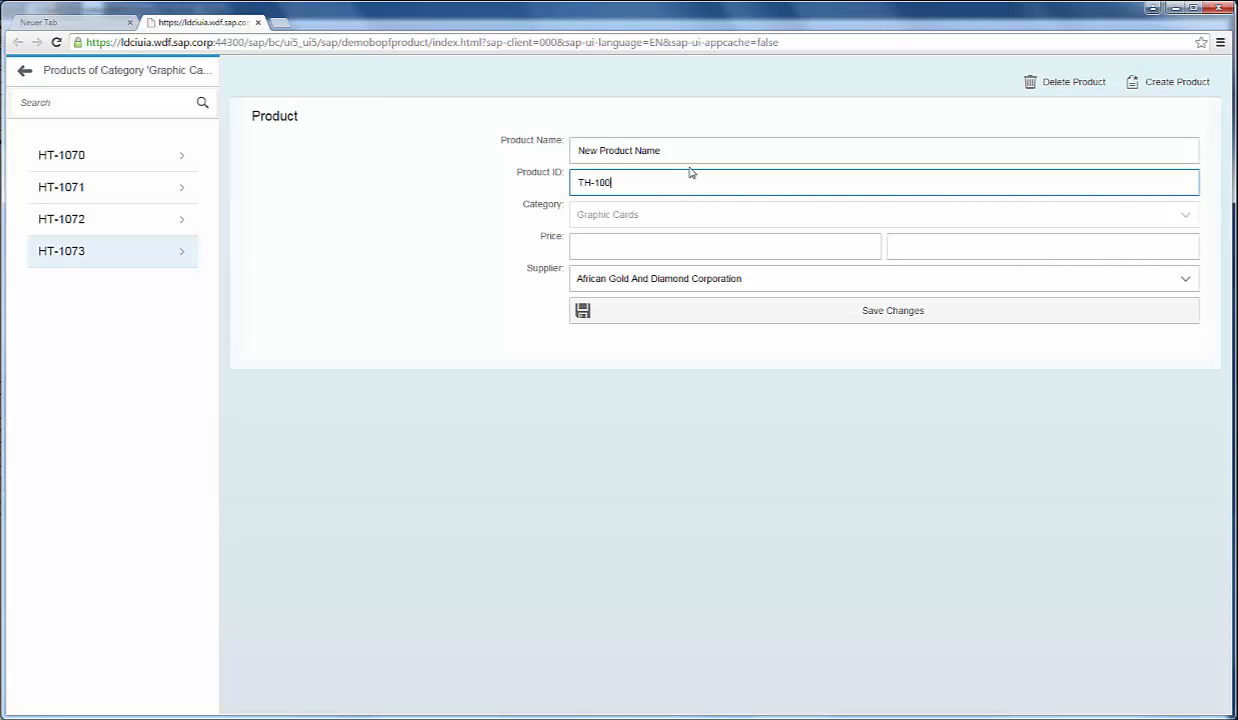
text(A)
click(725, 246)
text(7)
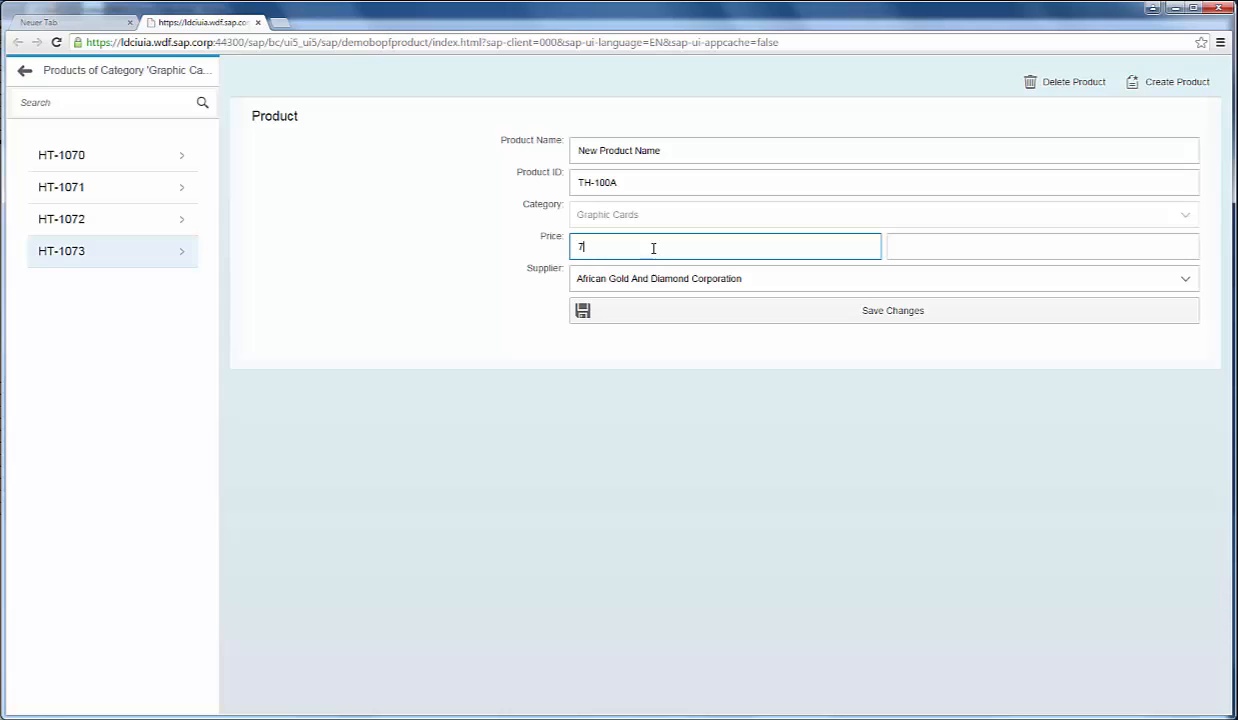
text(50)
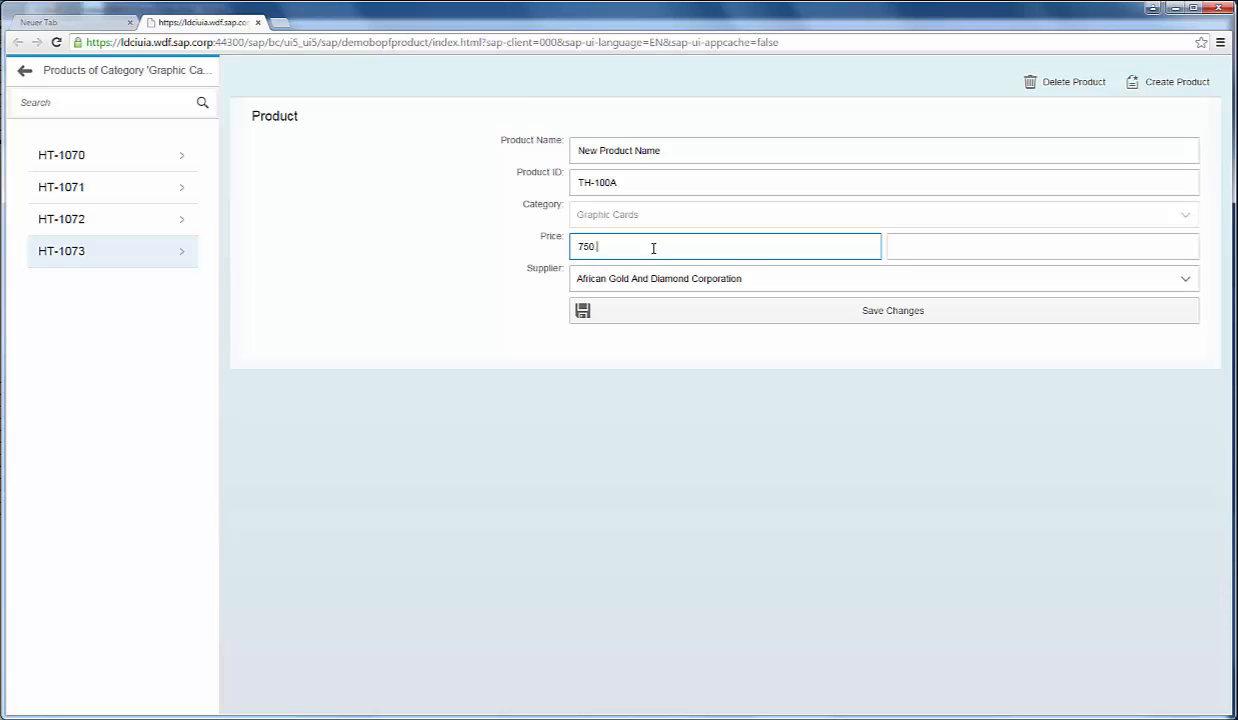
click(1040, 246)
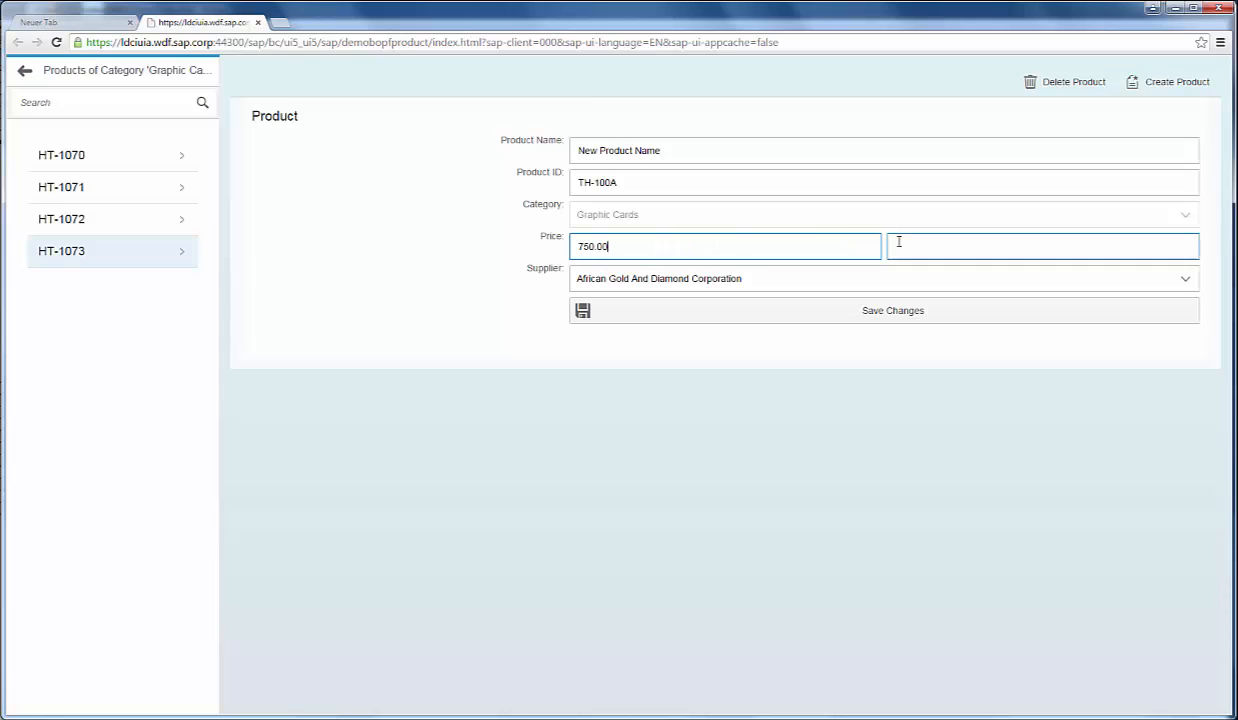
text(EUR)
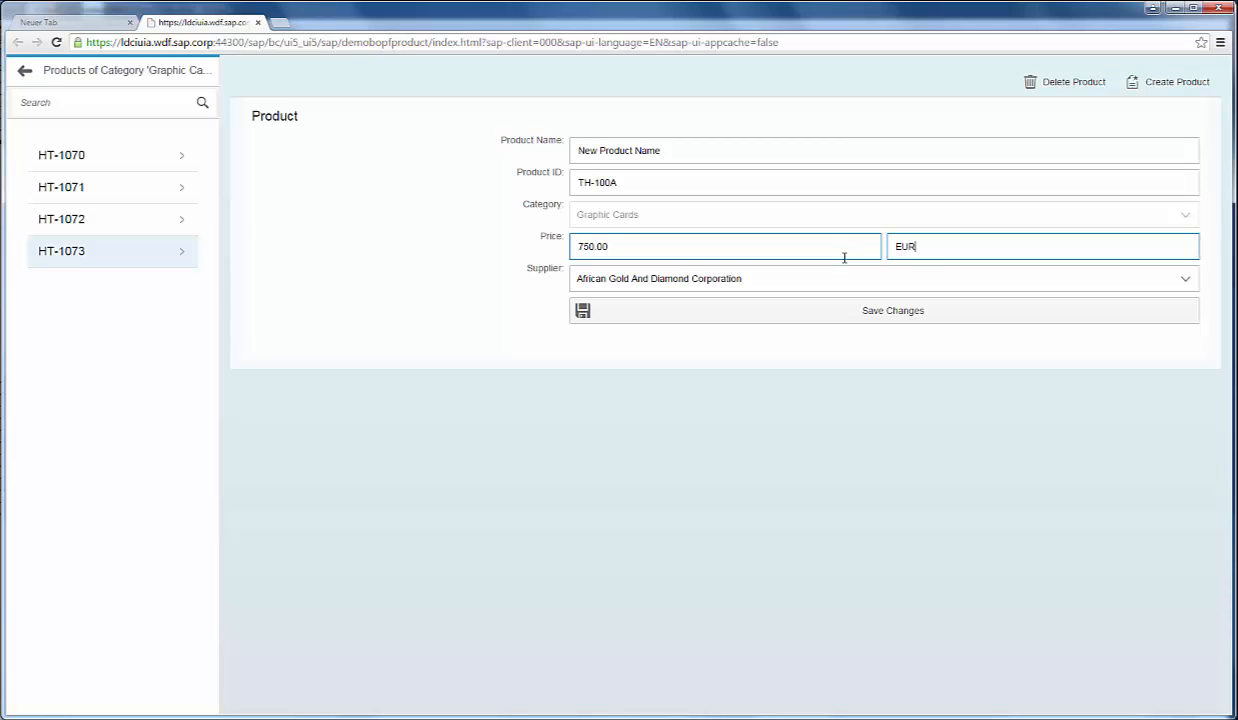
click(1185, 278)
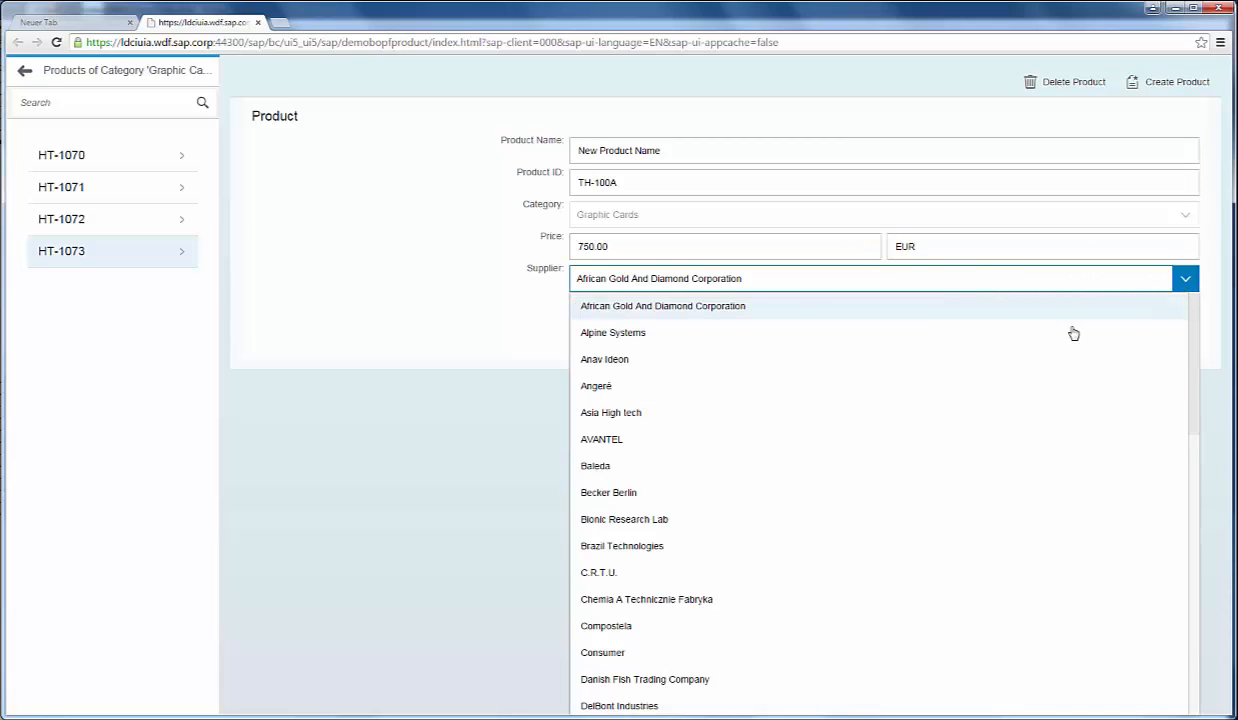
click(604, 359)
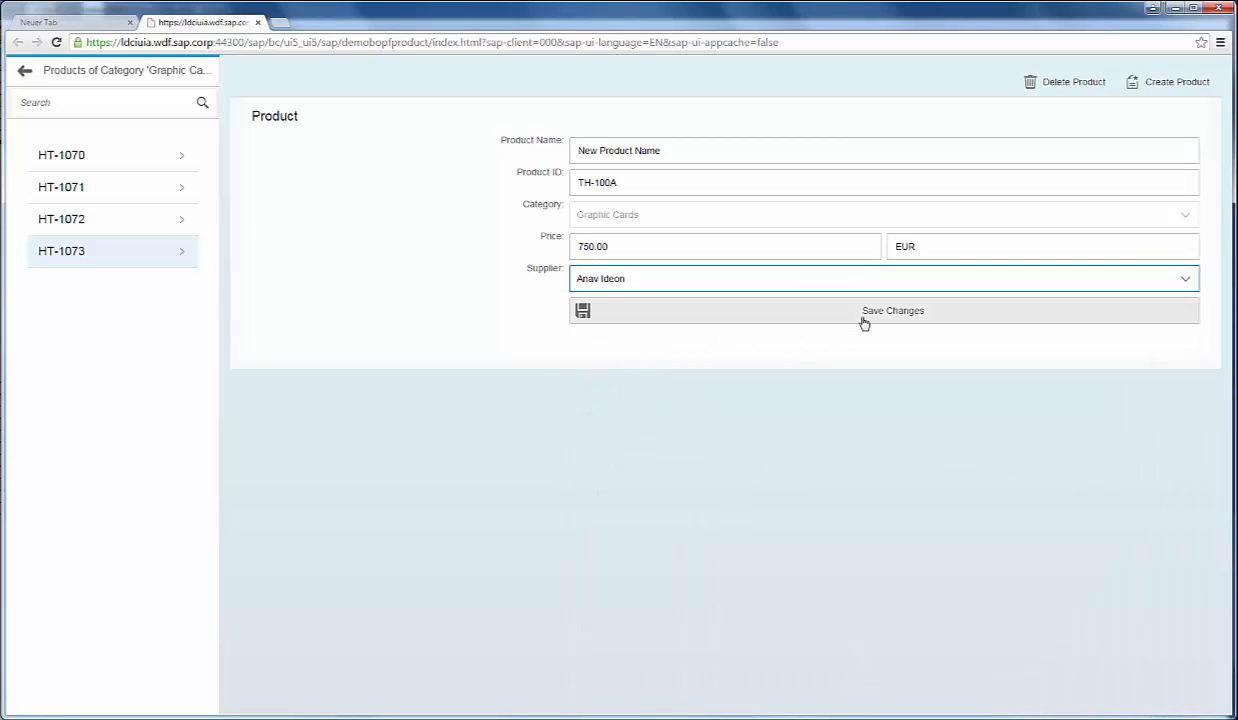
click(891, 310)
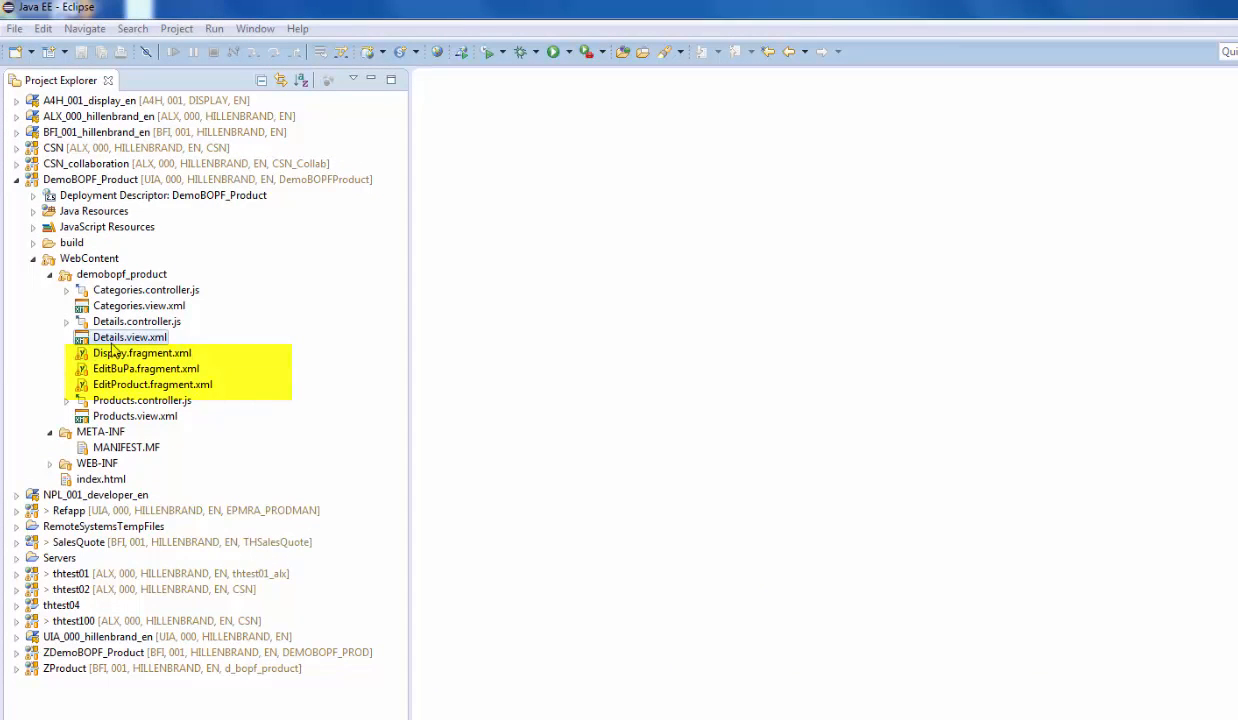
- Open Display.fragment.xml from WebContent/demobopf_product in Project Explorer
double_click(128, 337)
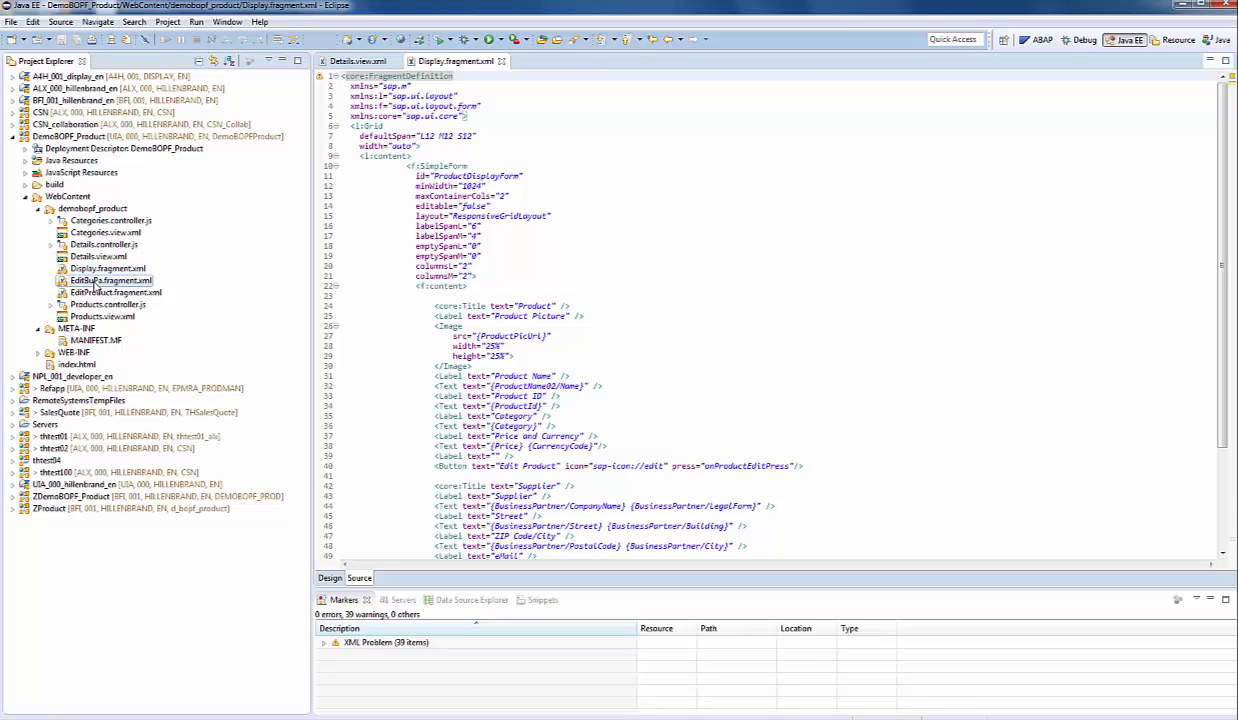
- Open EditBuPa.fragment.xml, then view EditProduct.fragment.xml with its product input fields
double_click(111, 280)
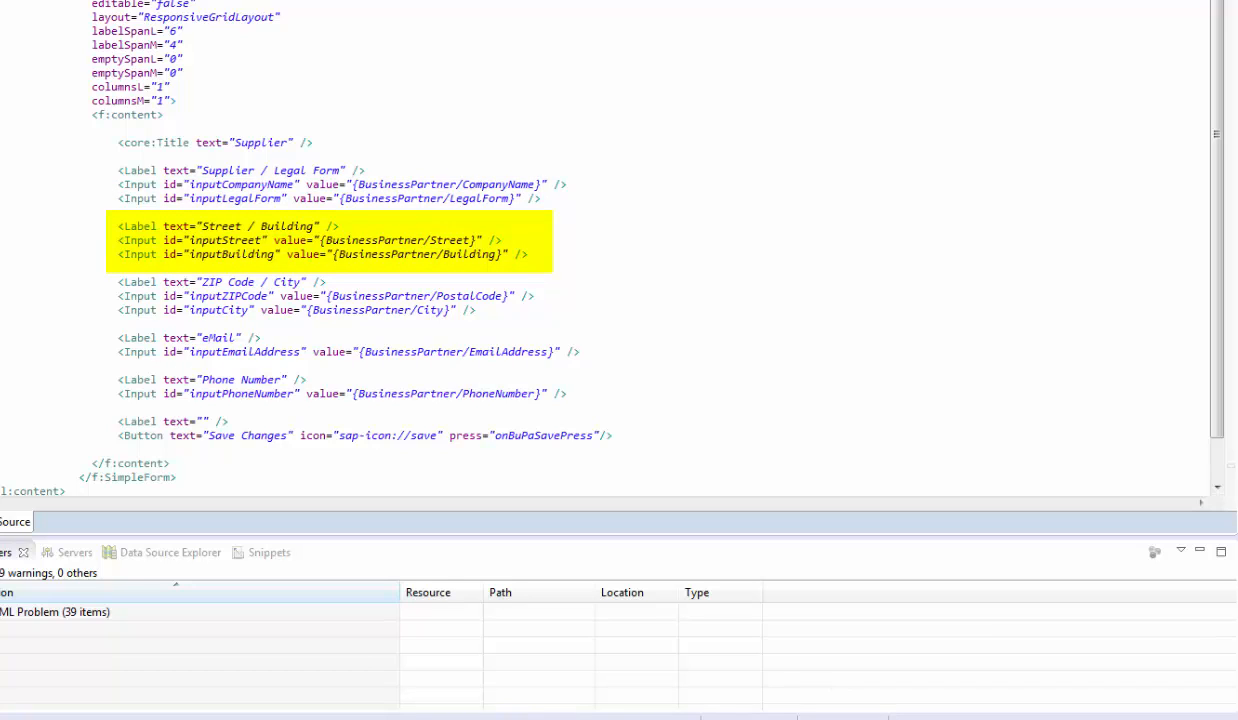
click(330, 240)
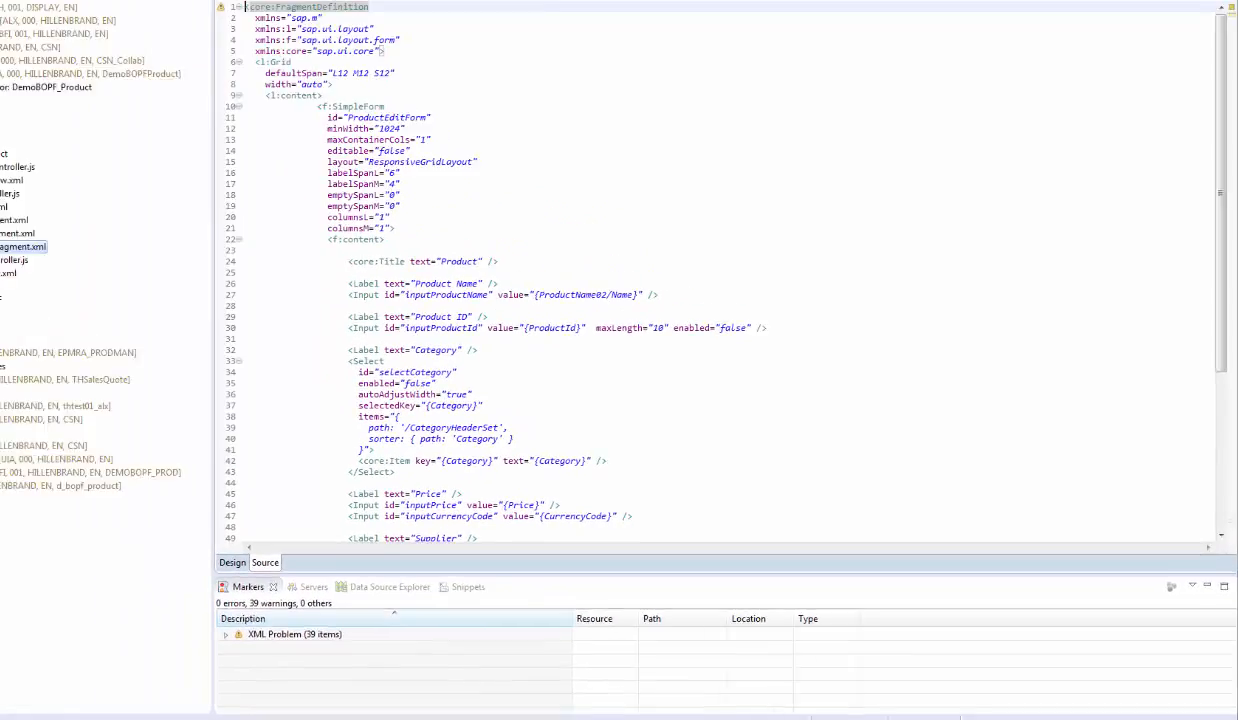
- Open Products.controller.js and Details.controller.js, scrolling to the delete and create handlers
click(1211, 7)
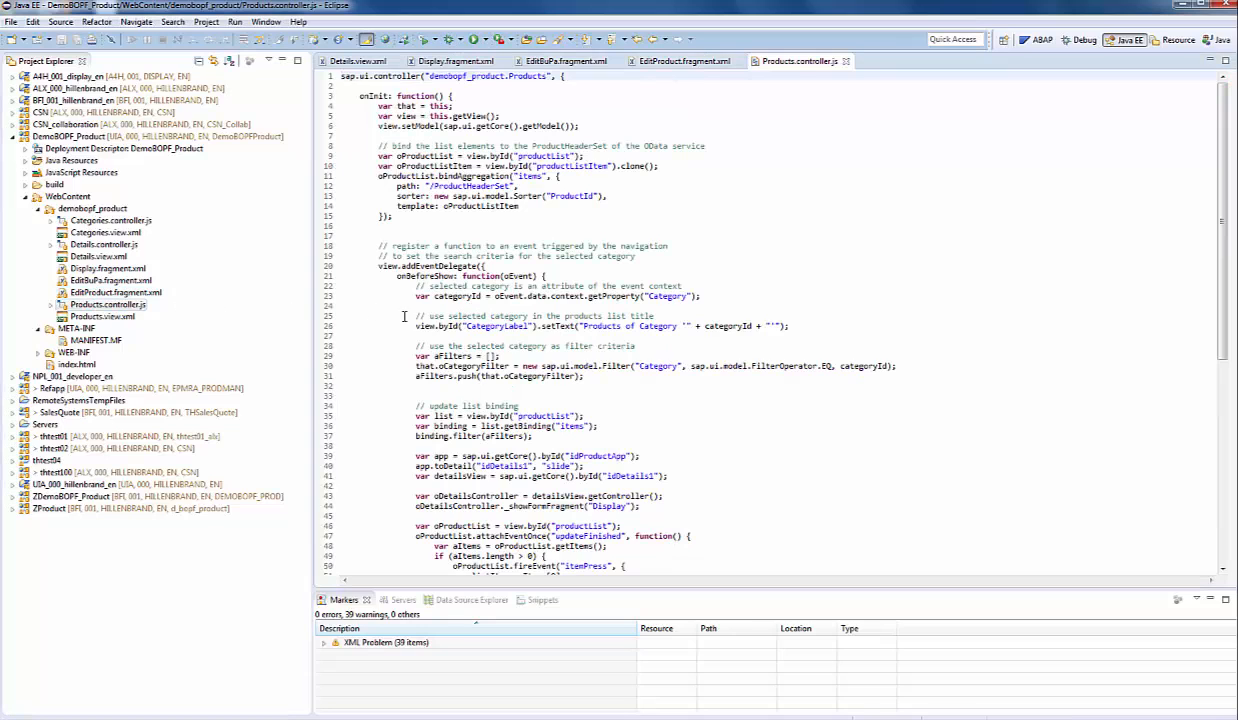
scroll(down, 3)
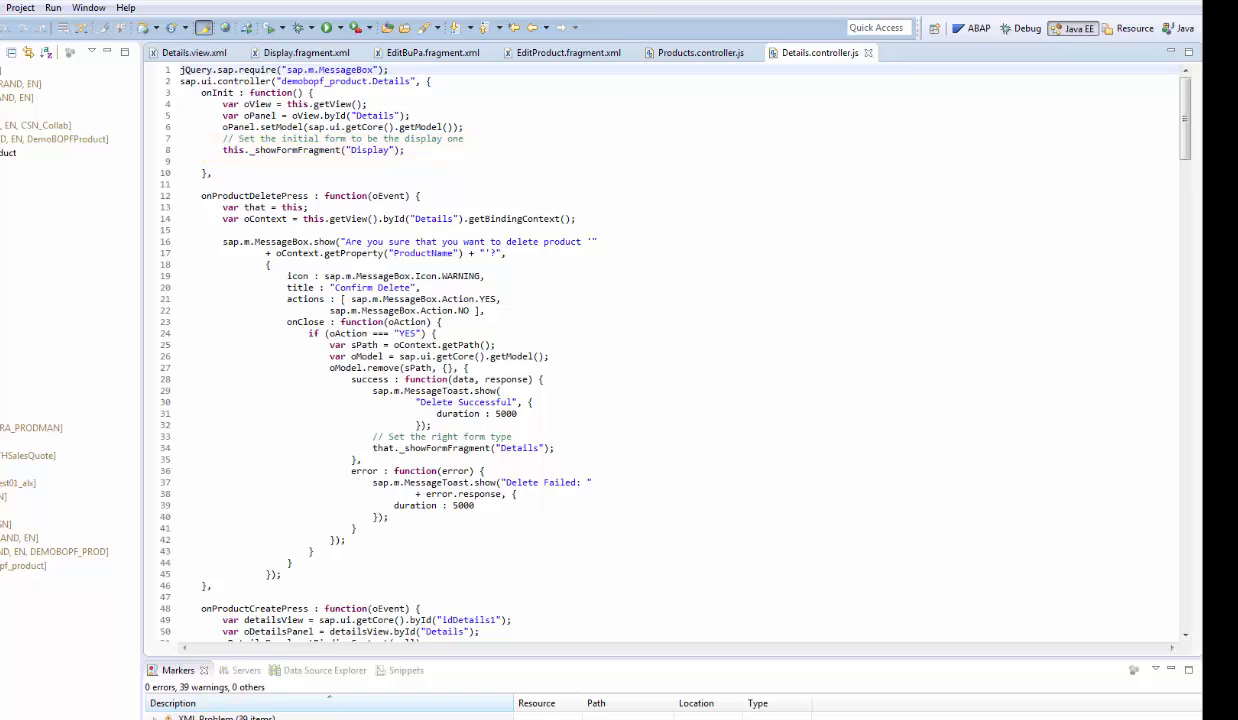
scroll(down, 3)
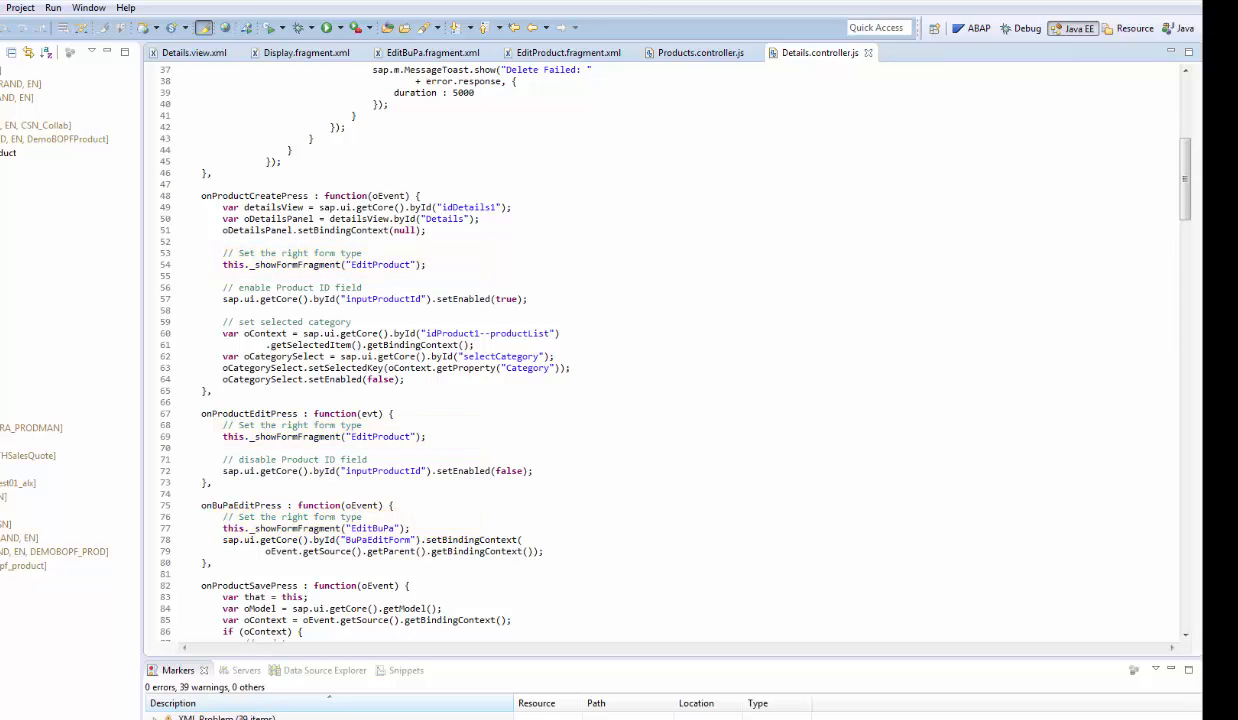
scroll(down, 3)
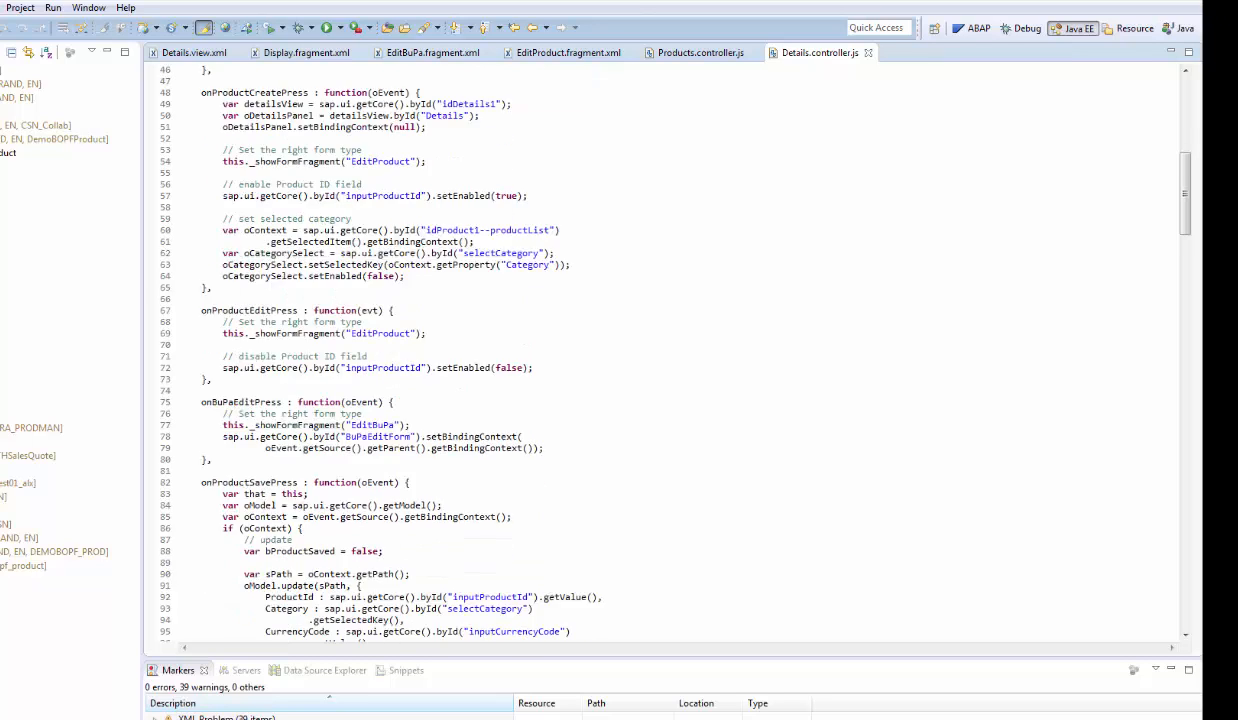
scroll(down, 3)
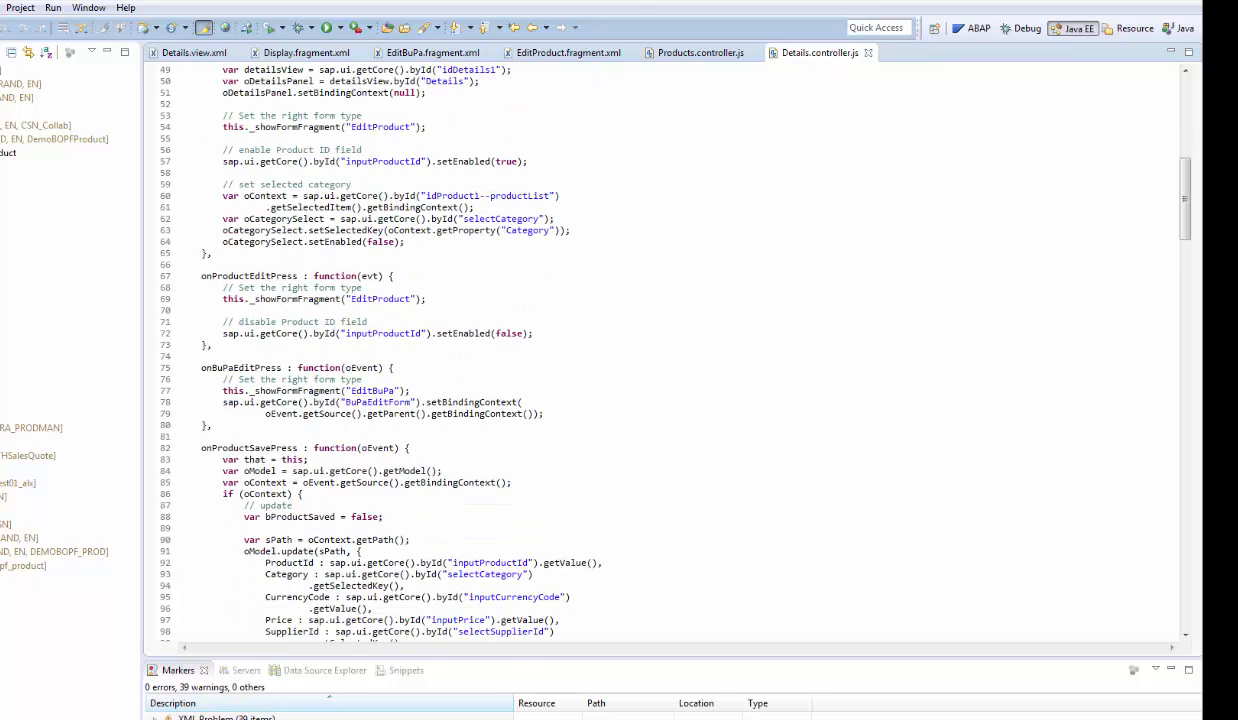
scroll(down, 3)
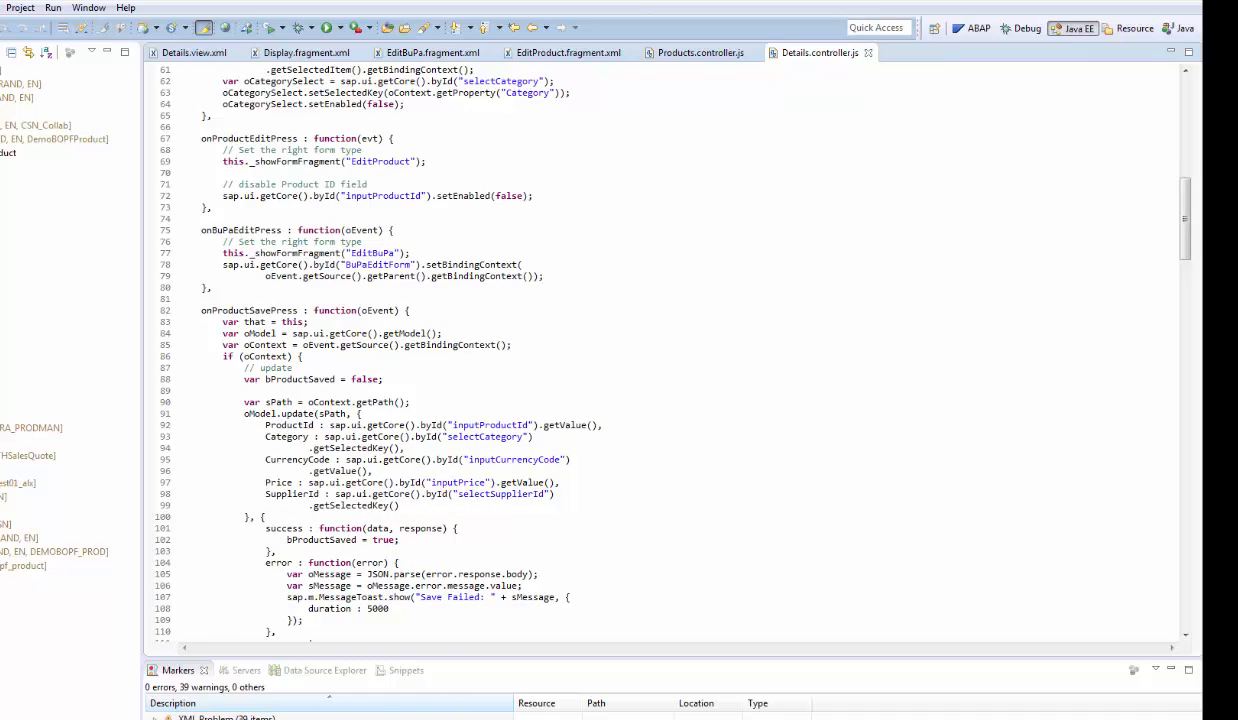
scroll(down, 3)
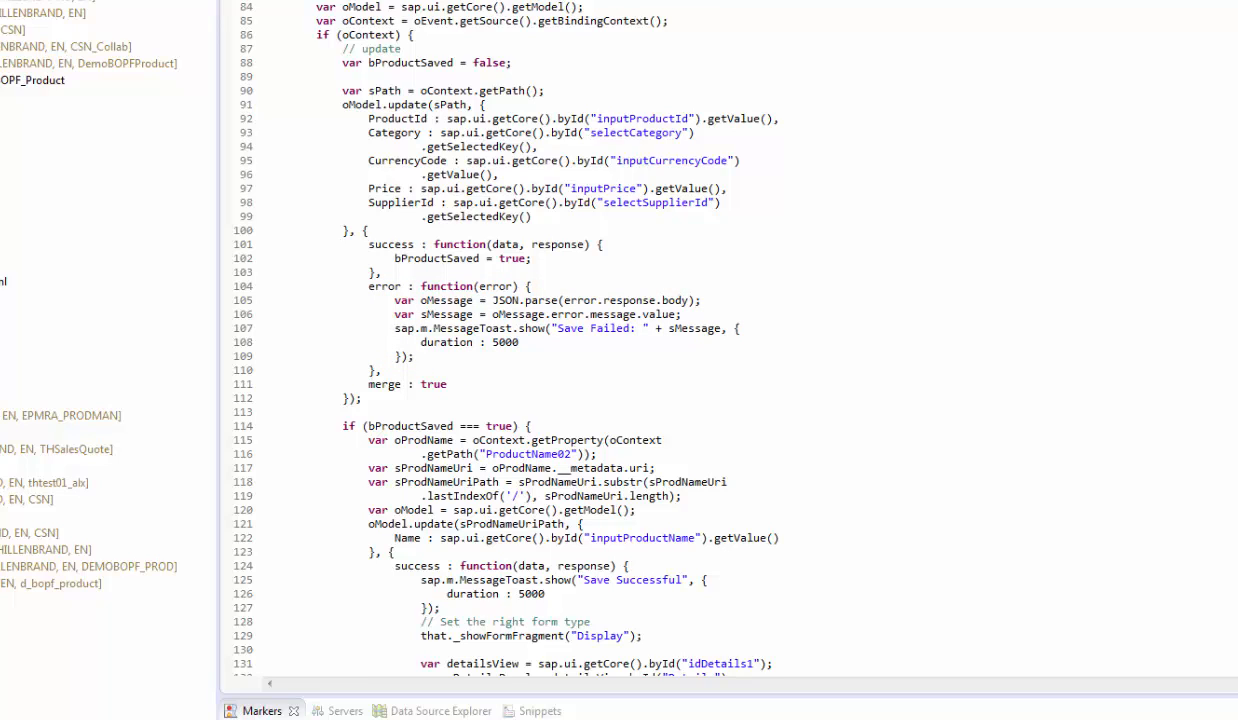
double_click(500, 440)
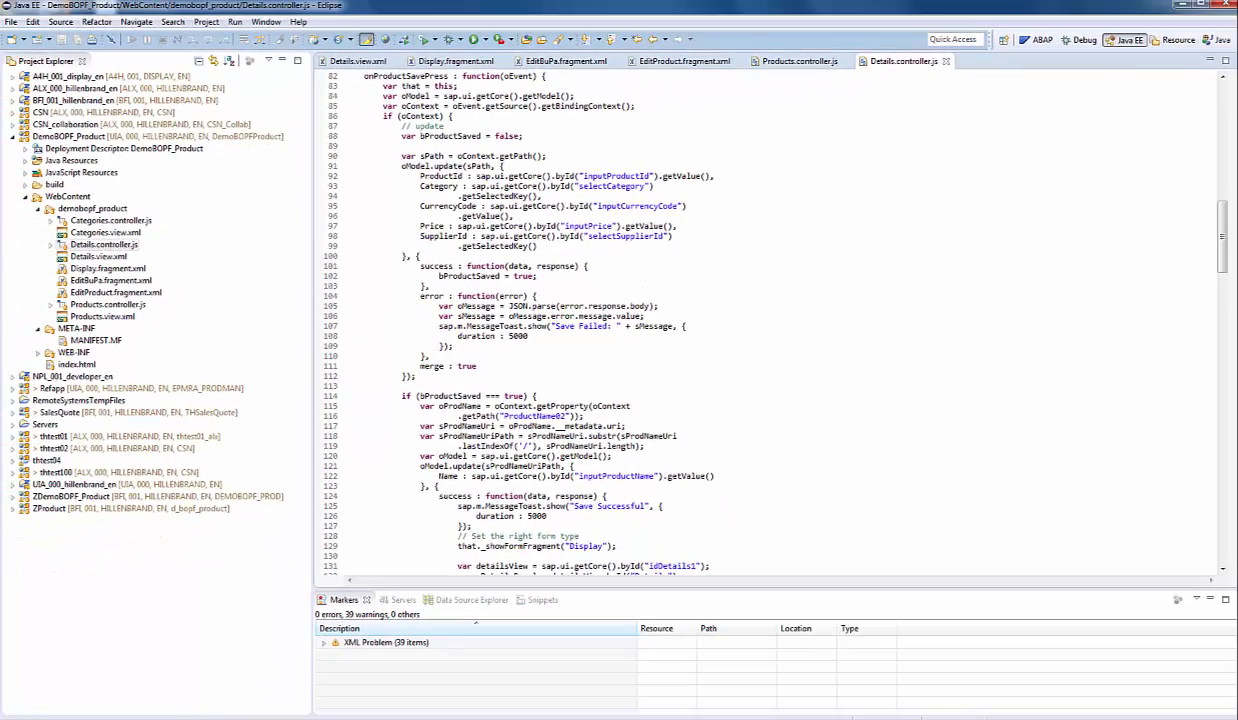
scroll(down, 3)
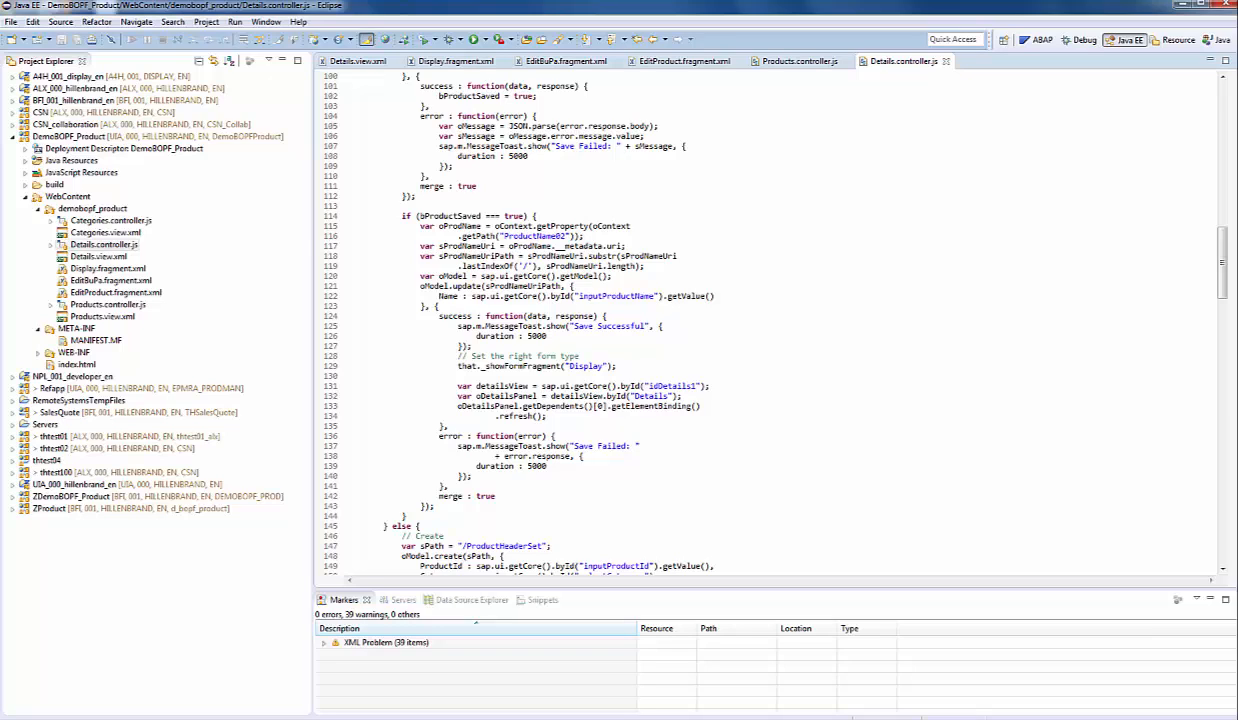
scroll(down, 3)
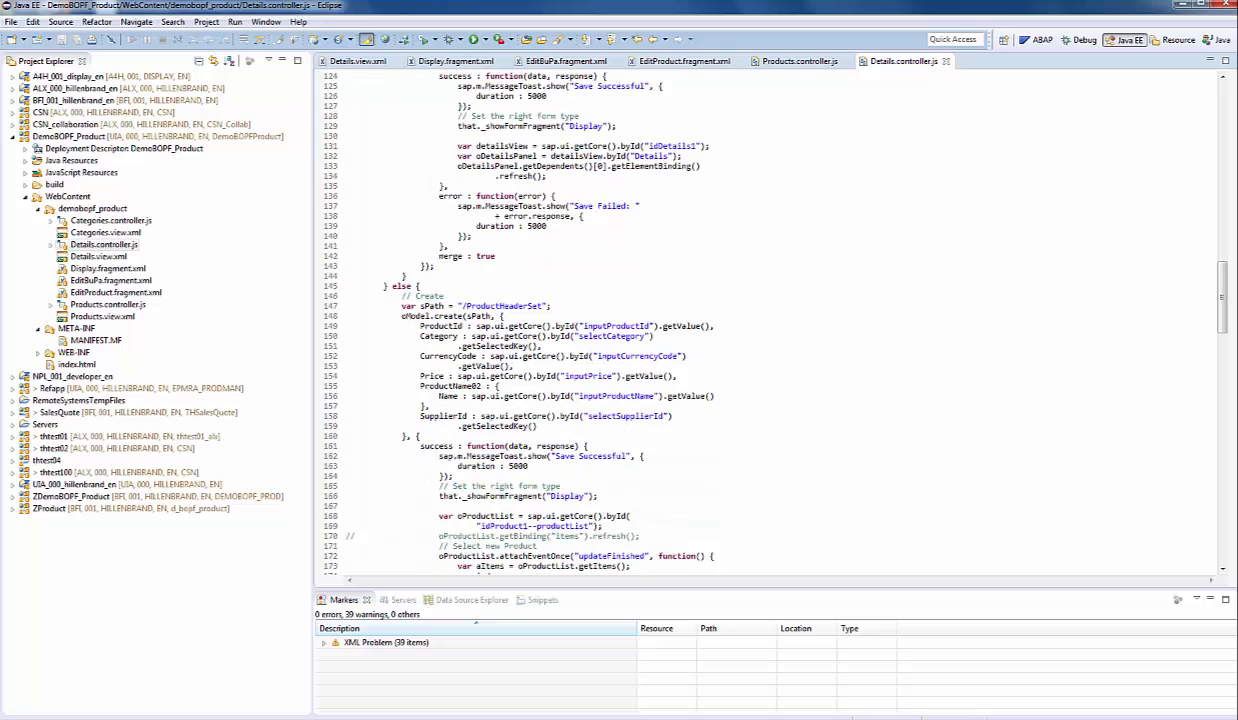
scroll(down, 3)
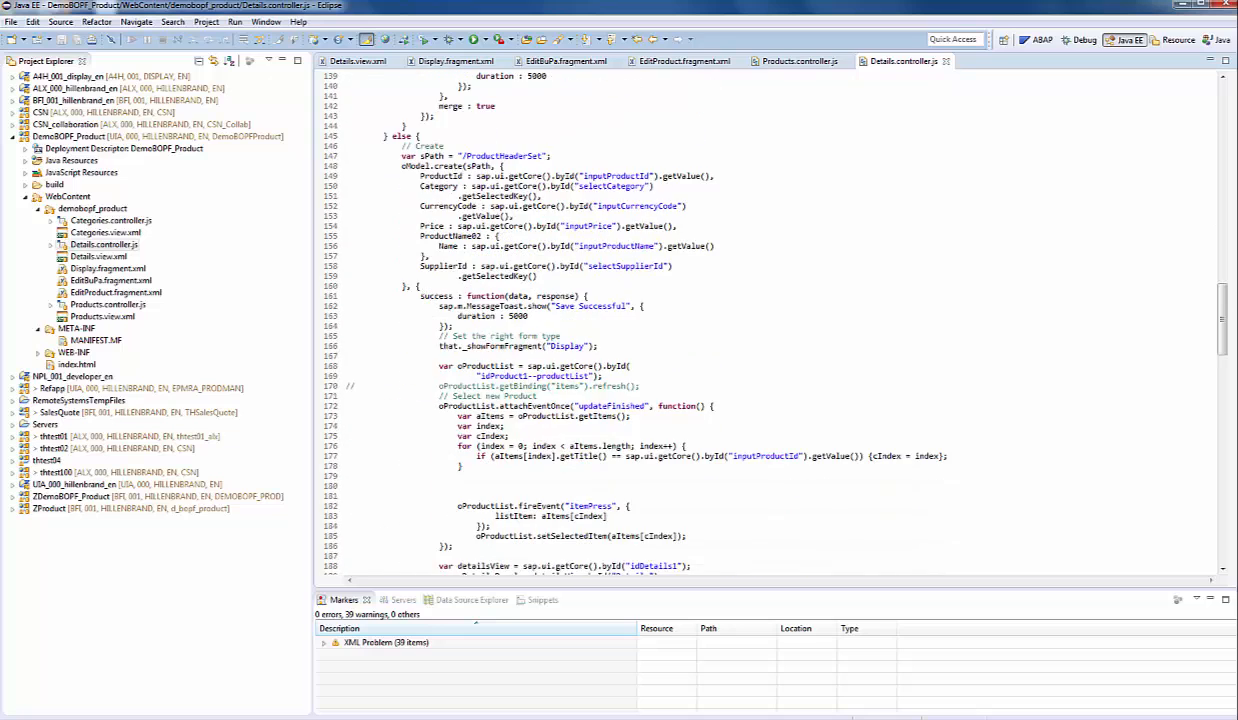
scroll(down, 3)
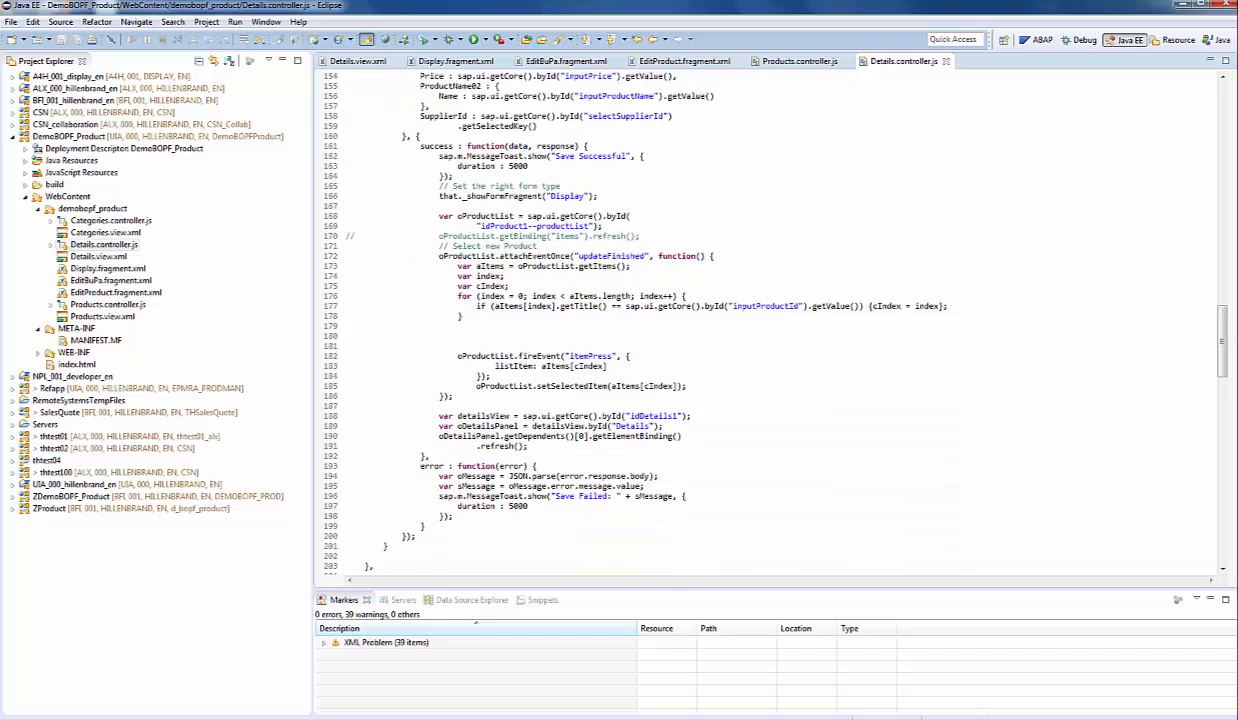
scroll(down, 3)
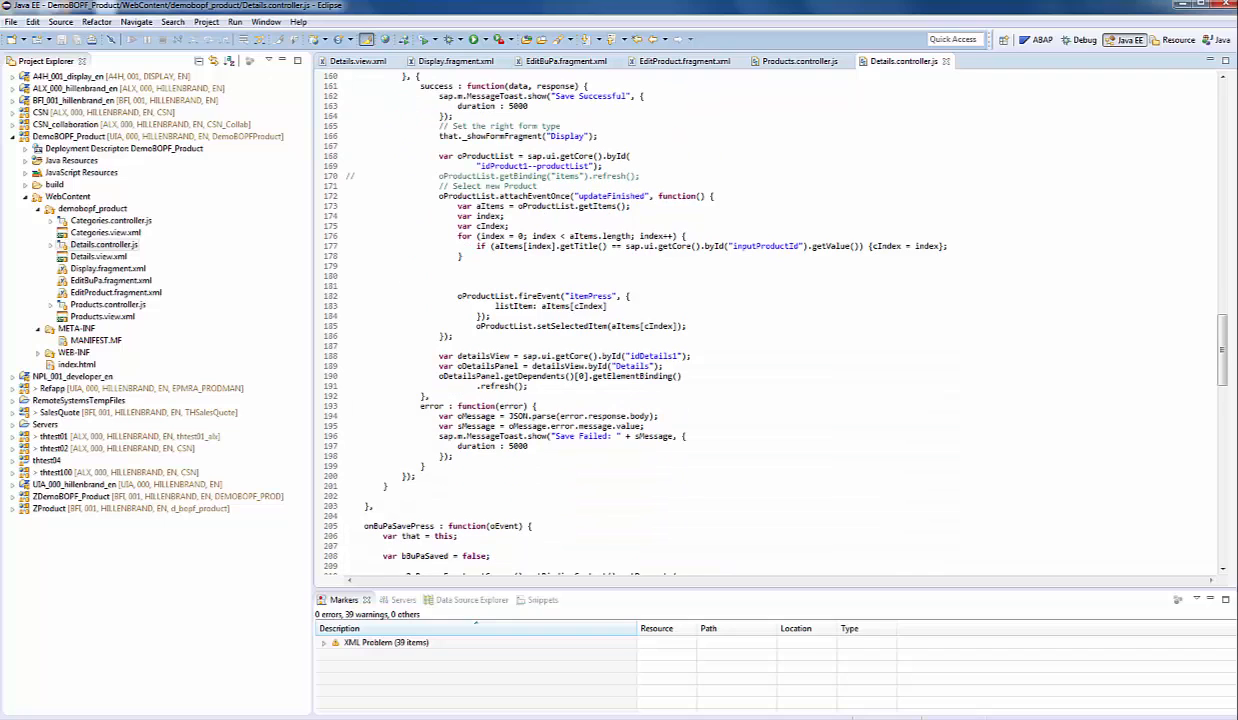
scroll(down, 3)
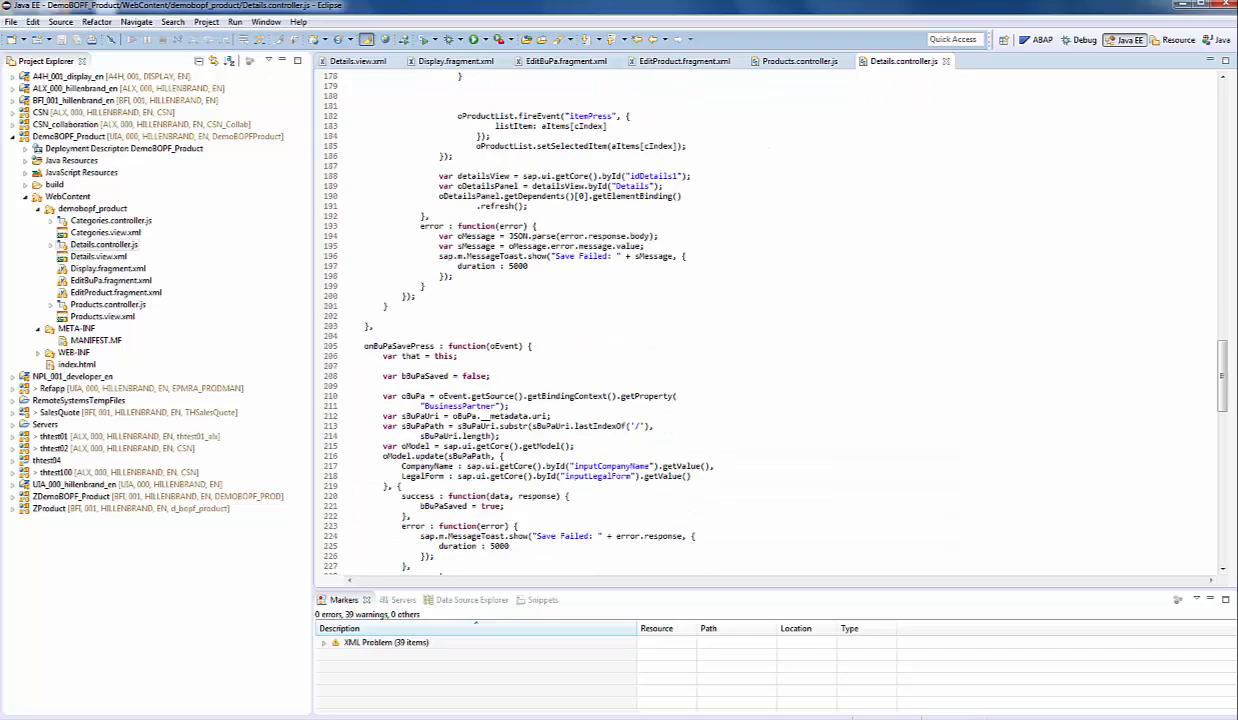
scroll(down, 3)
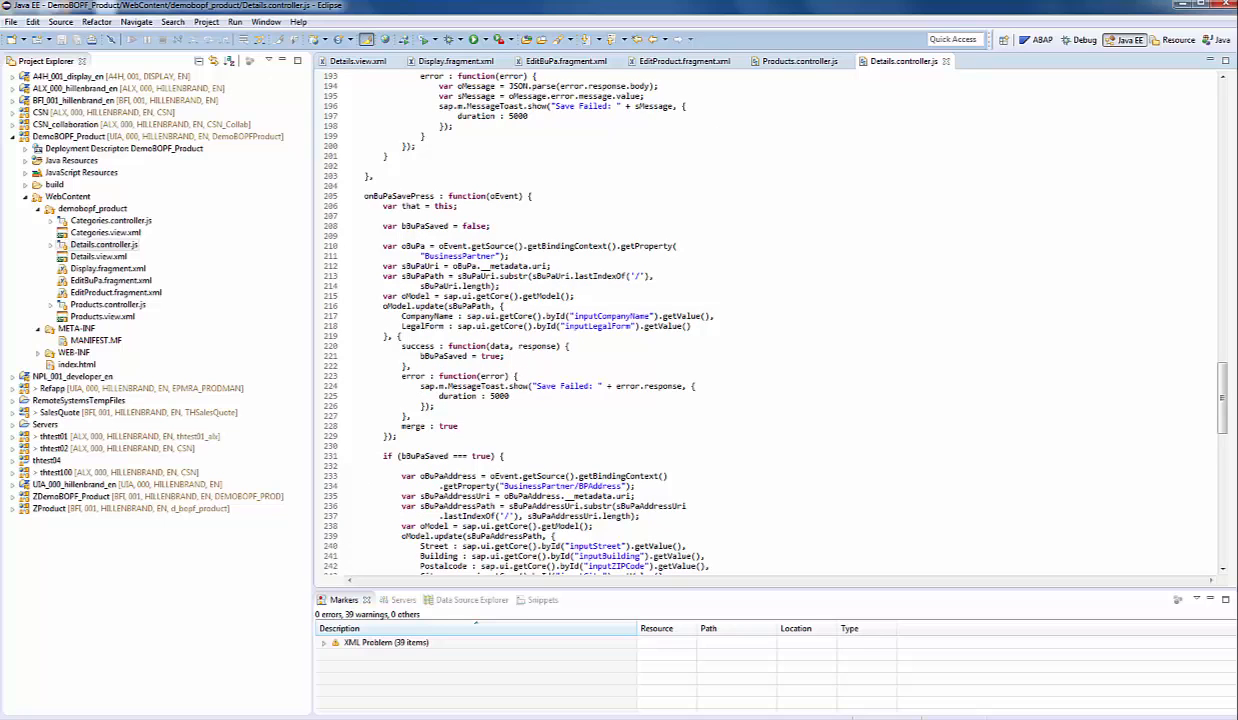
scroll(down, 3)
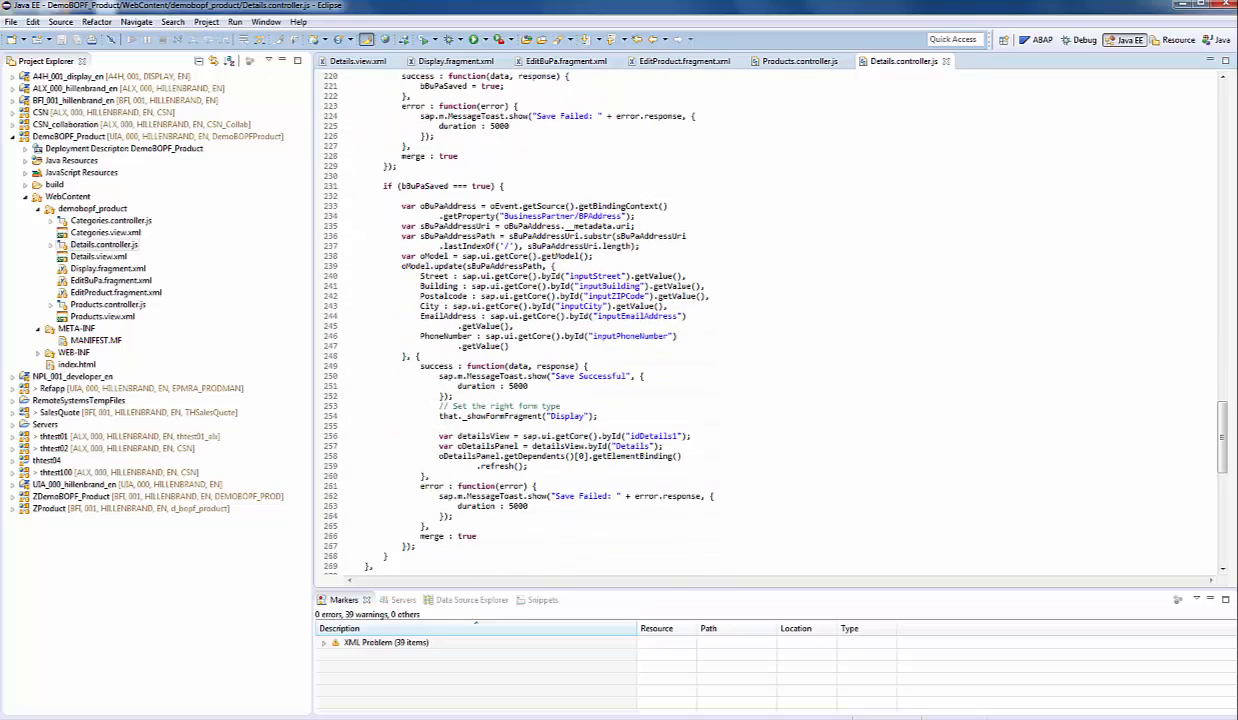
scroll(down, 3)
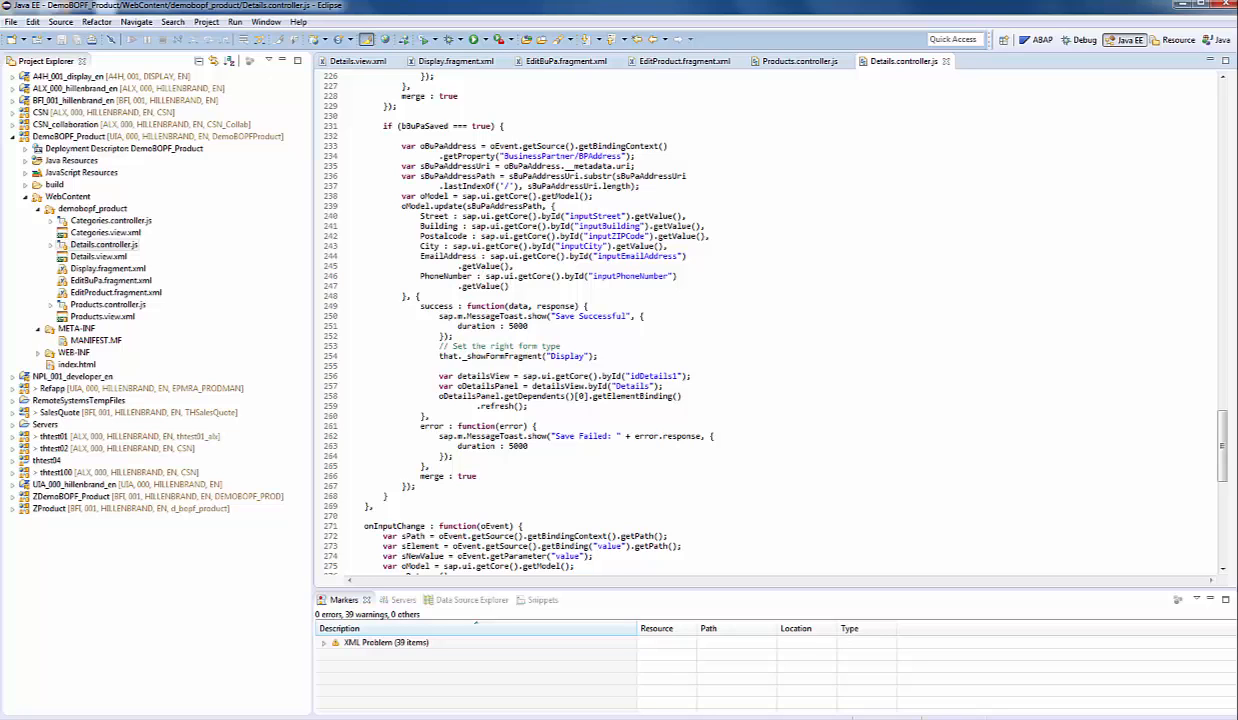
scroll(down, 3)
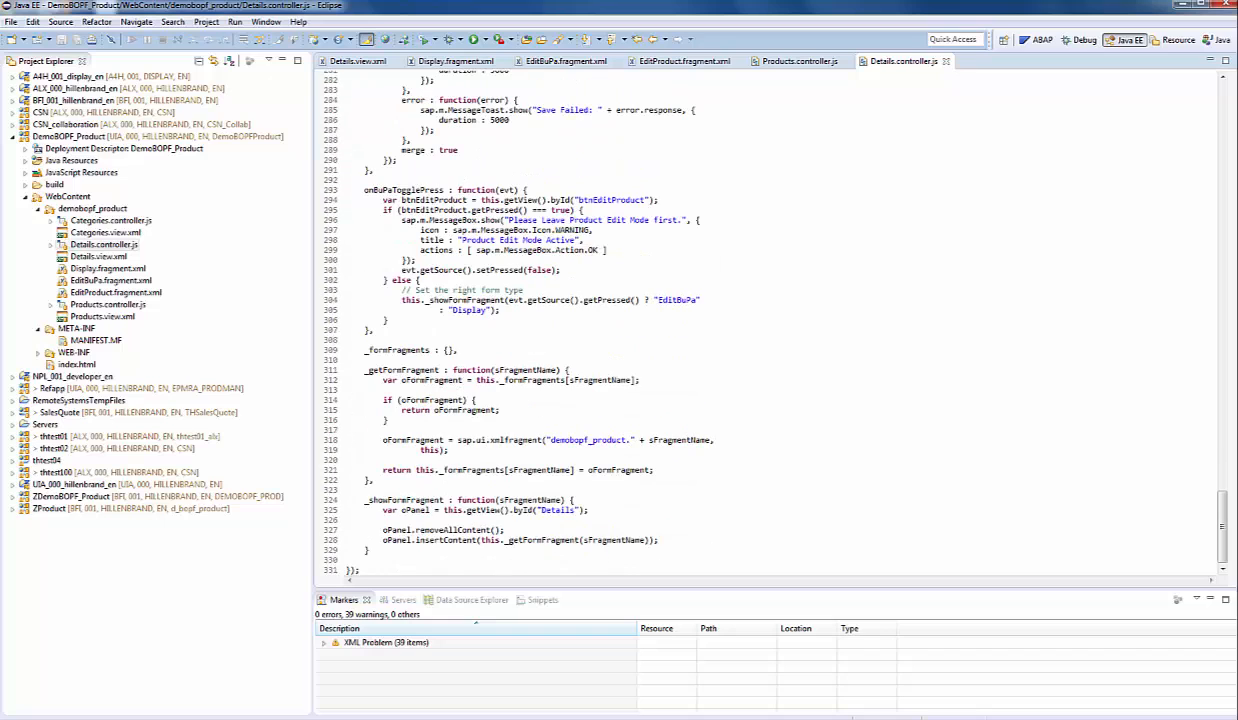